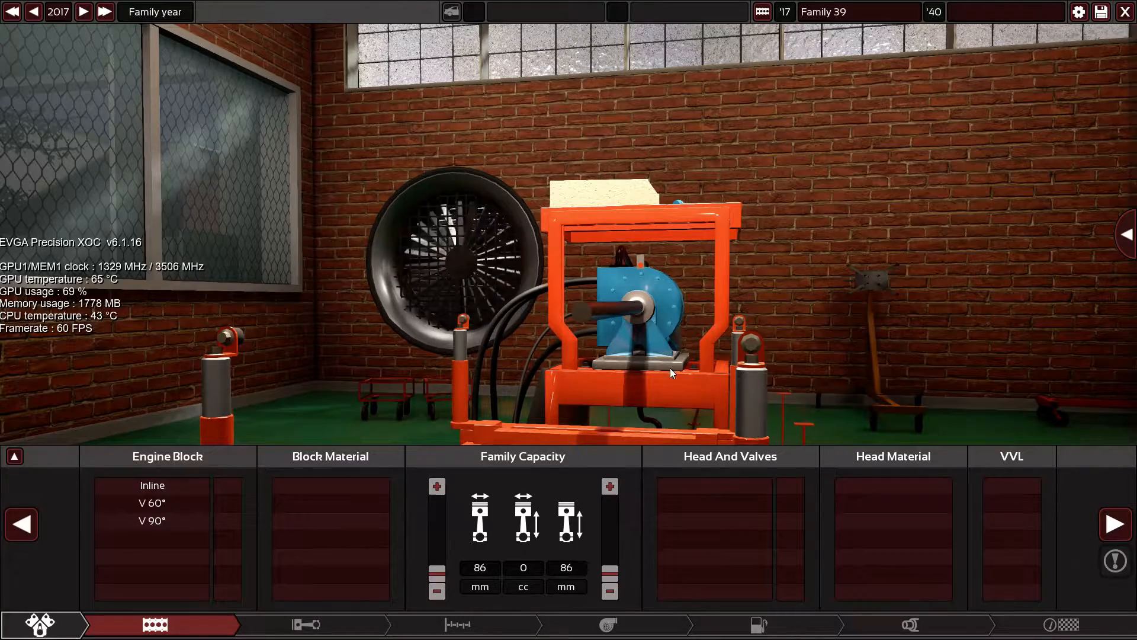
# Step: Choose a 60° V layout with twelve cylinders for the engine block
pyautogui.click(151, 502)
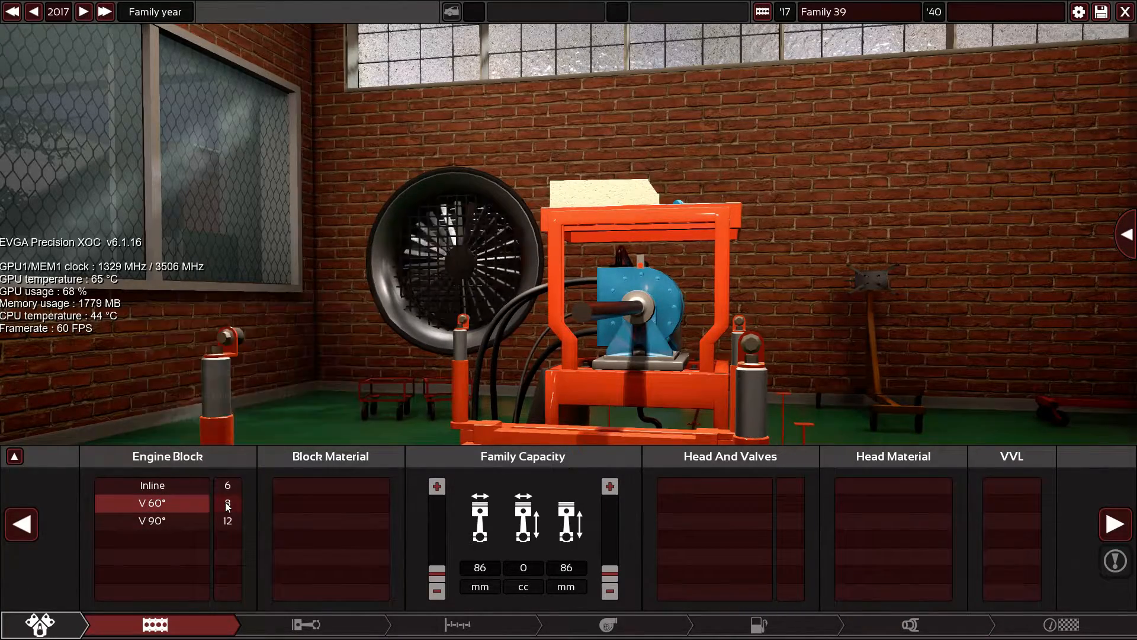
pyautogui.click(228, 521)
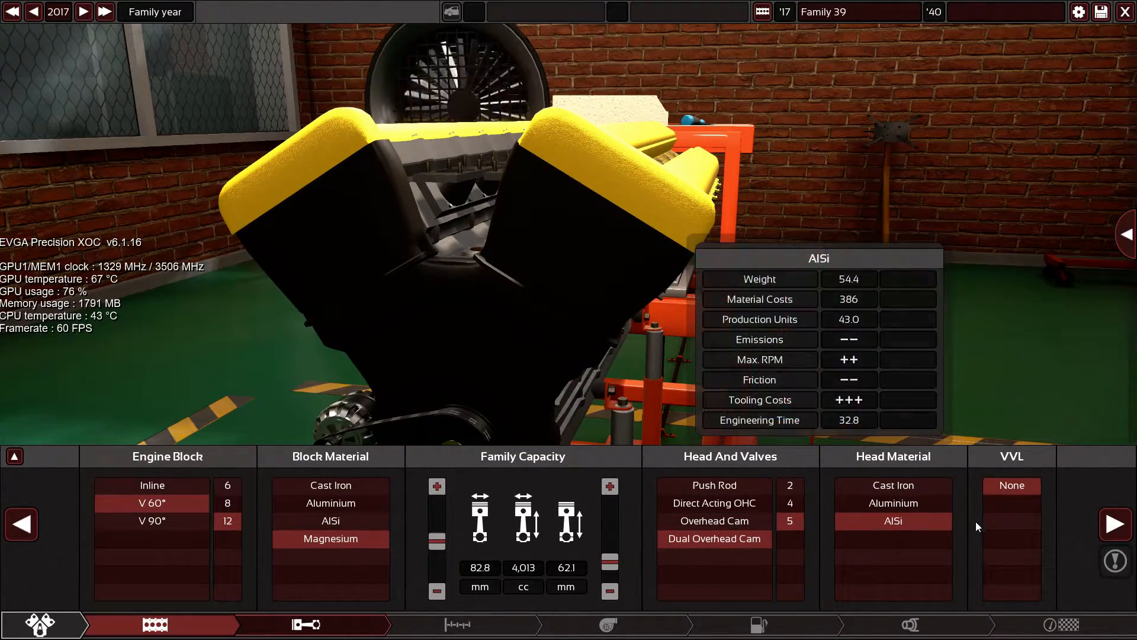
# Step: Fit billet steel crank, titanium conrods and forged pistons, then add VVT on all cams
pyautogui.click(312, 624)
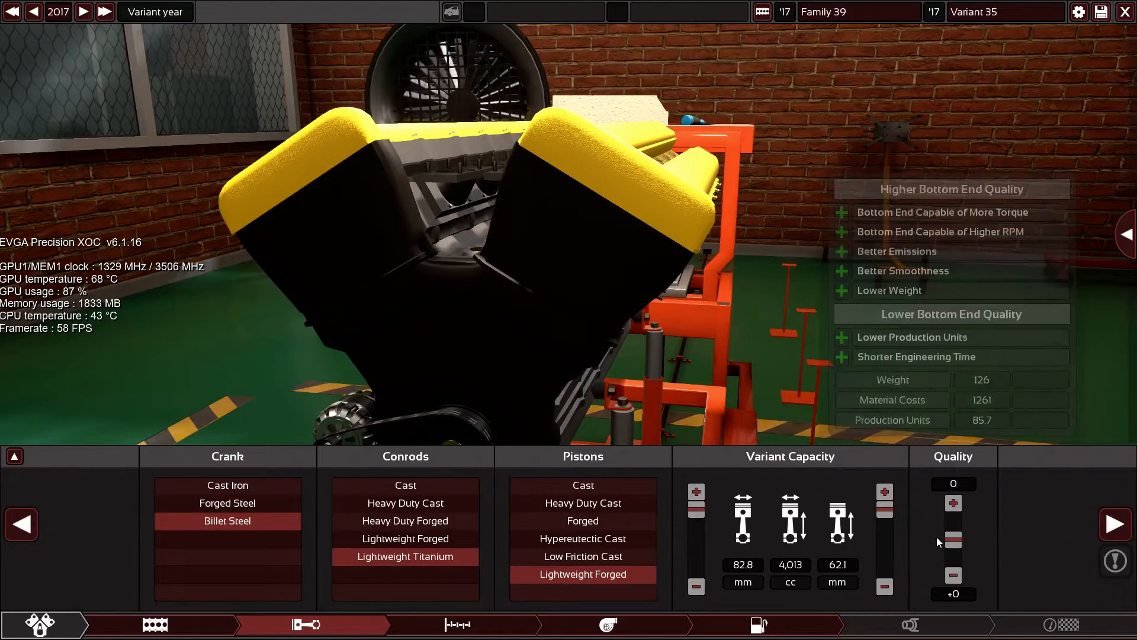
pyautogui.click(457, 624)
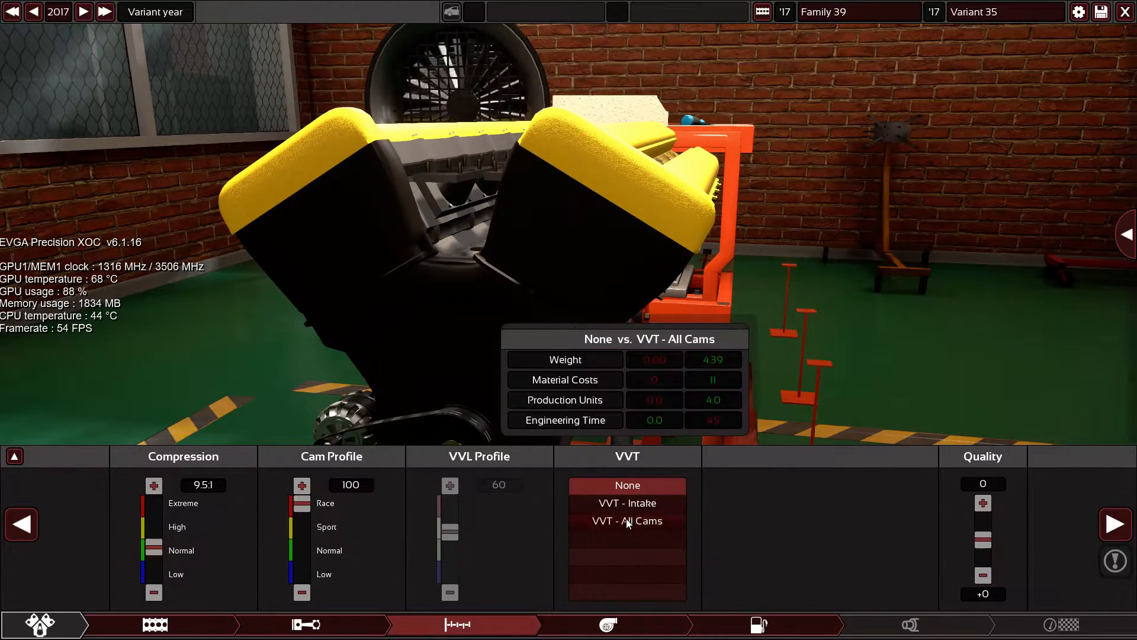
pyautogui.click(626, 521)
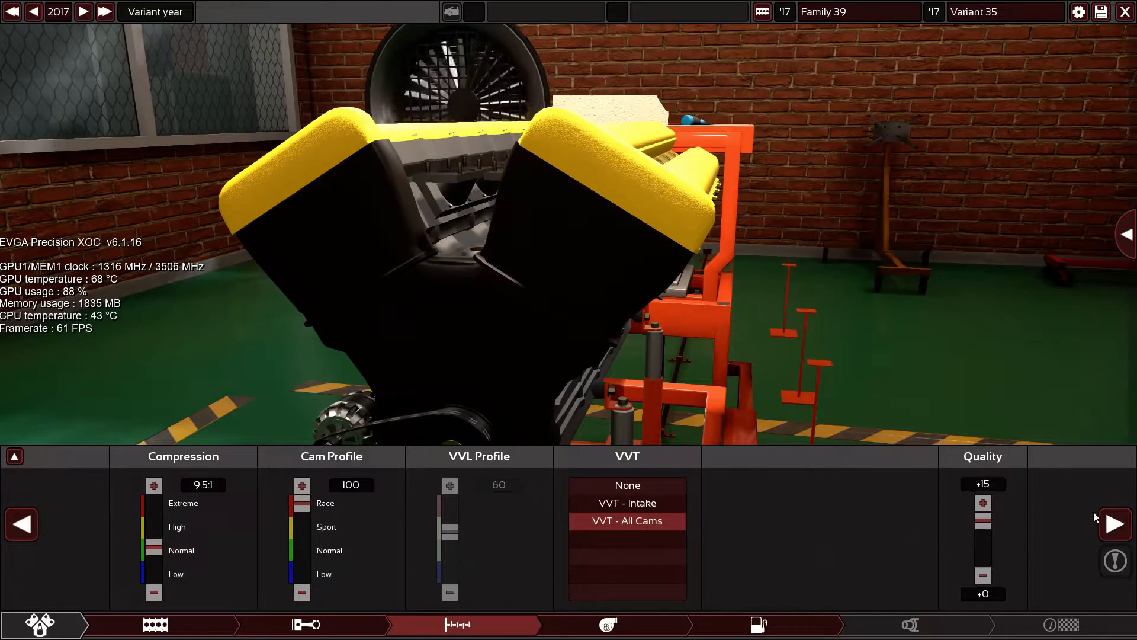
# Step: Add twin ball-bearing turbos with large intercooler, then performance intake on Ultimate 100 RON fuel
pyautogui.click(607, 624)
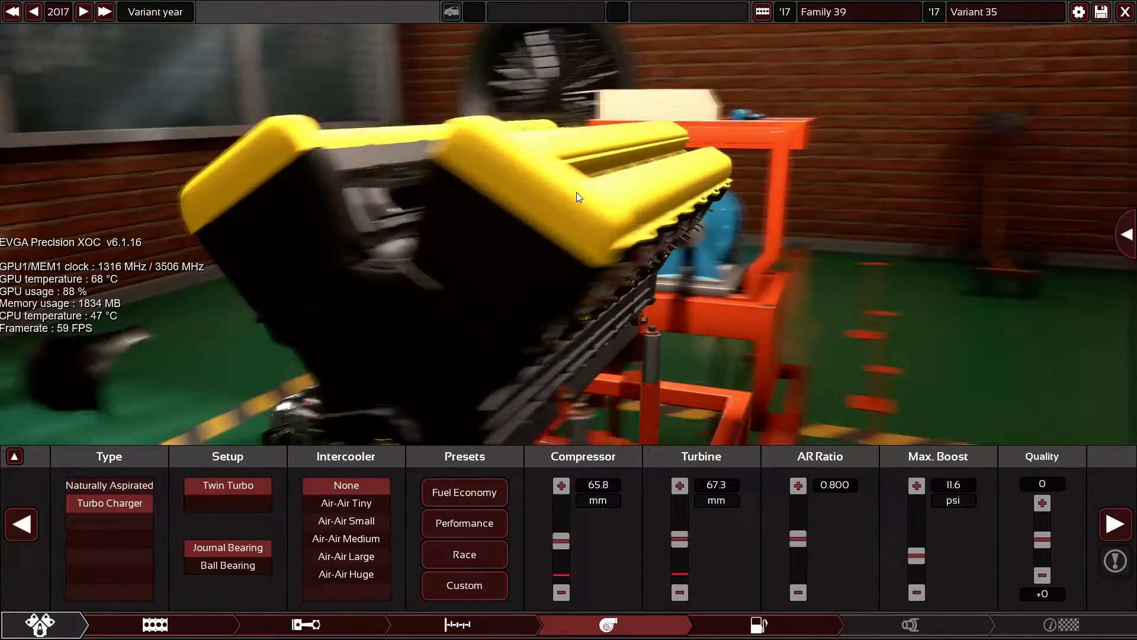
pyautogui.click(228, 565)
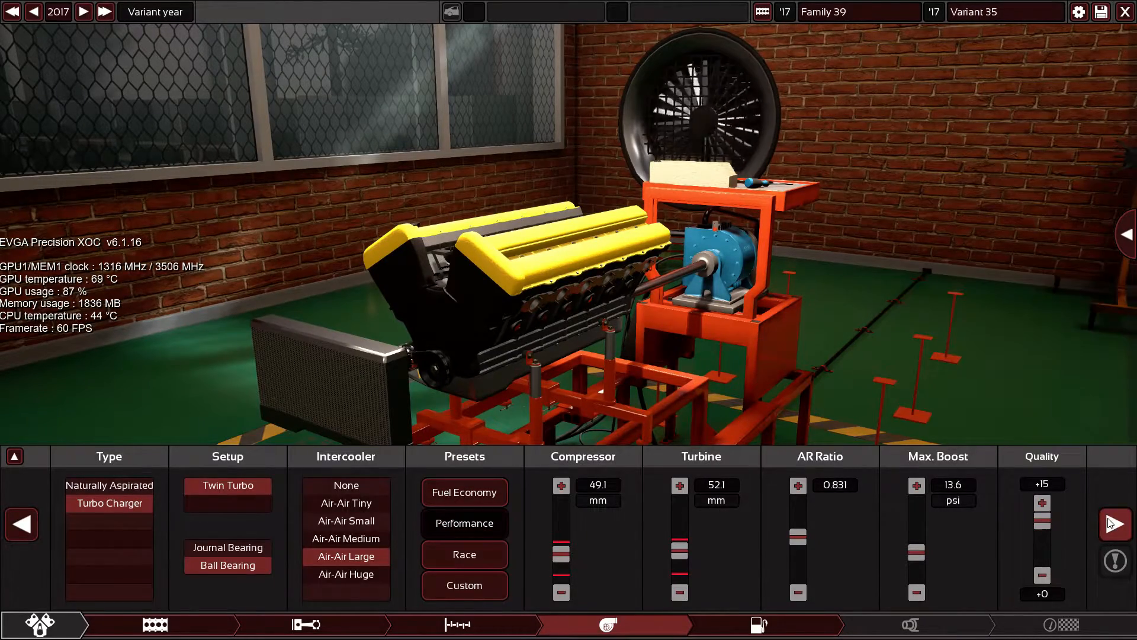
pyautogui.click(758, 625)
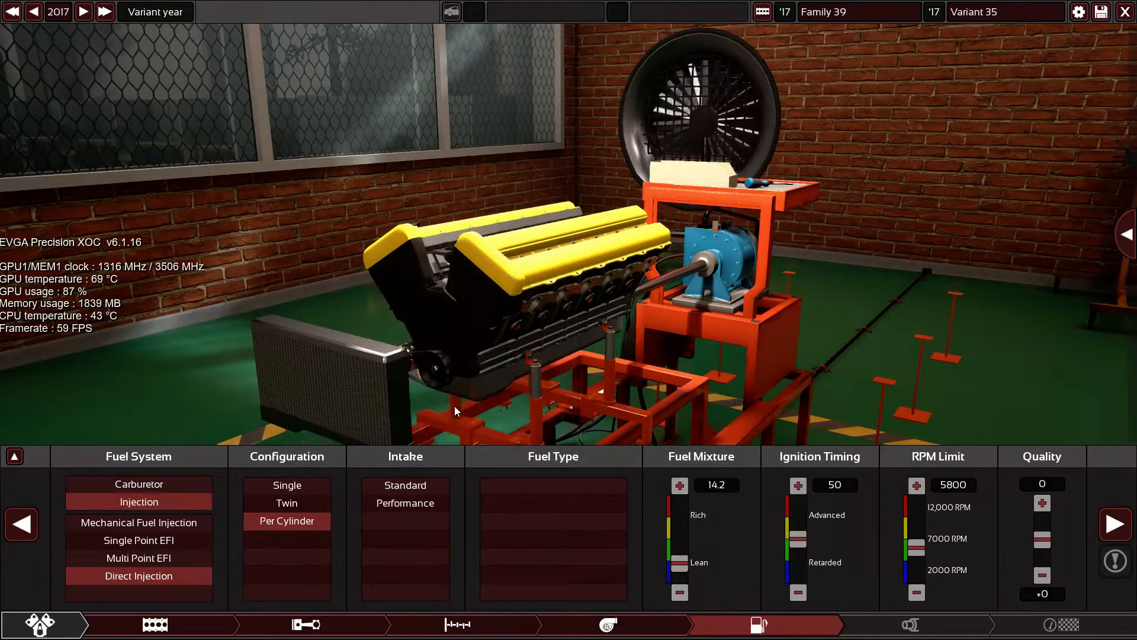
pyautogui.click(405, 502)
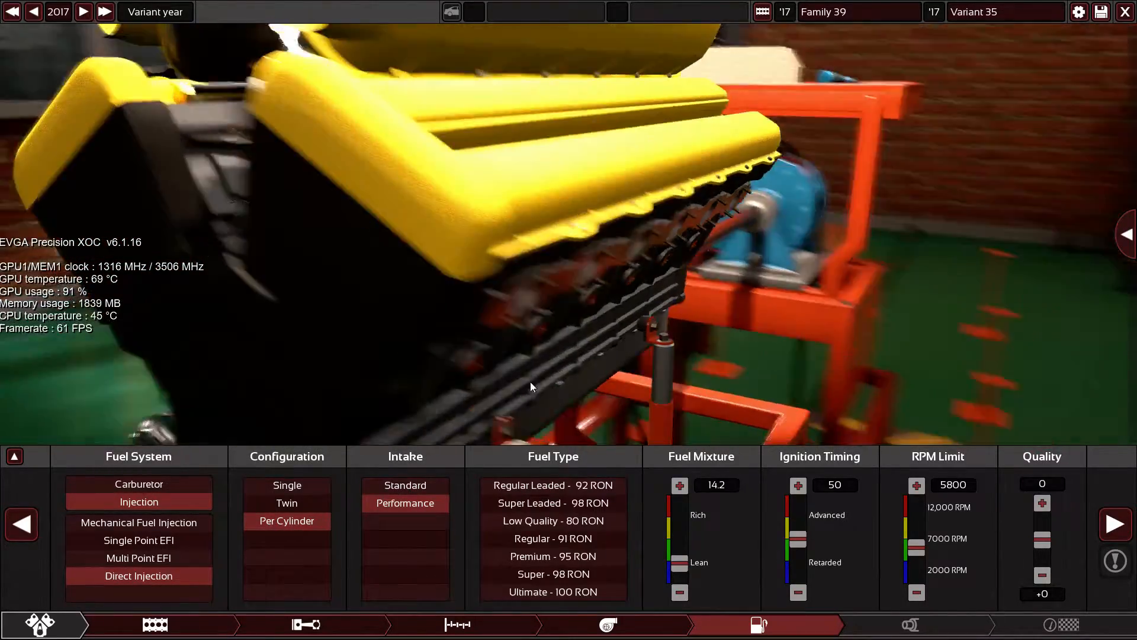
pyautogui.click(553, 592)
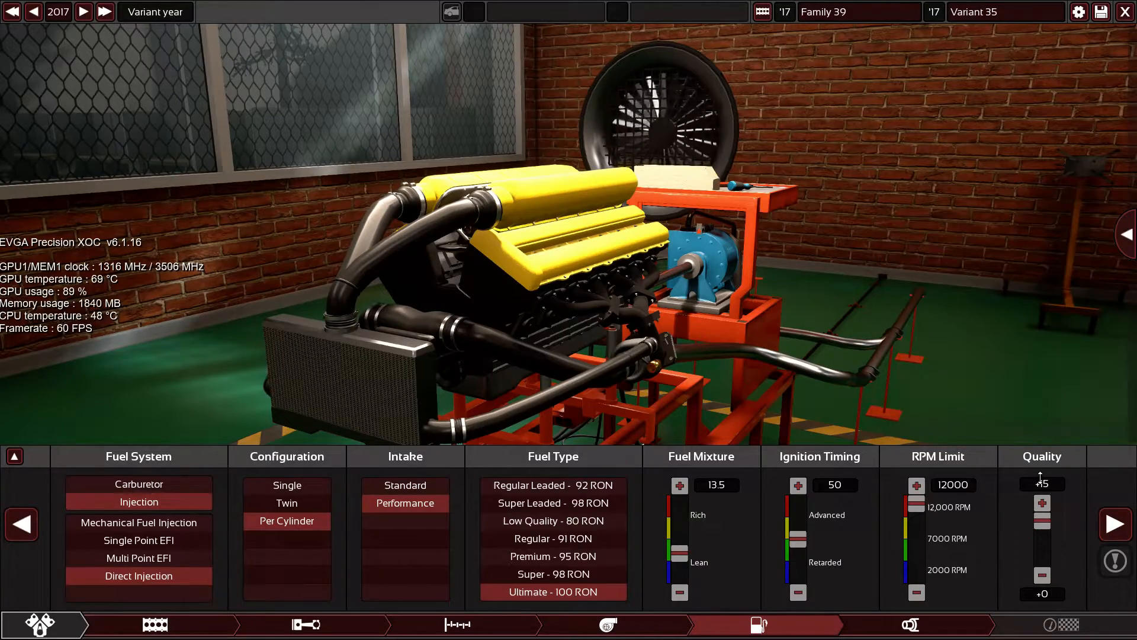
# Step: Widen the exhaust to 102 mm and fit a high-flow three-way catalytic converter
pyautogui.click(910, 624)
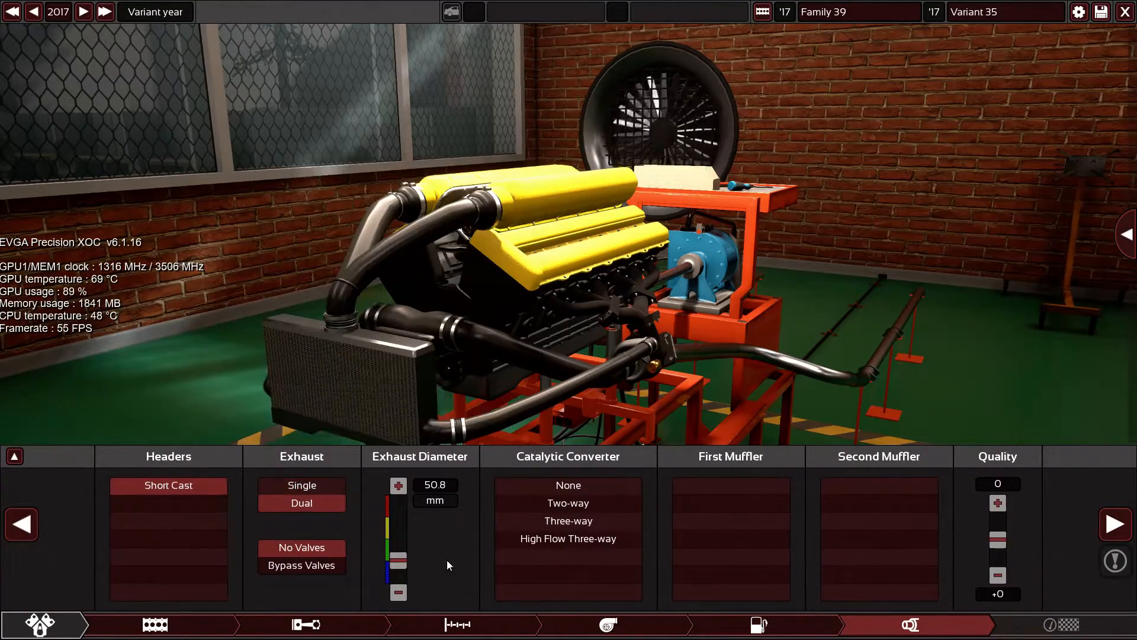
pyautogui.moveTo(398, 565); pyautogui.dragTo(407, 546)
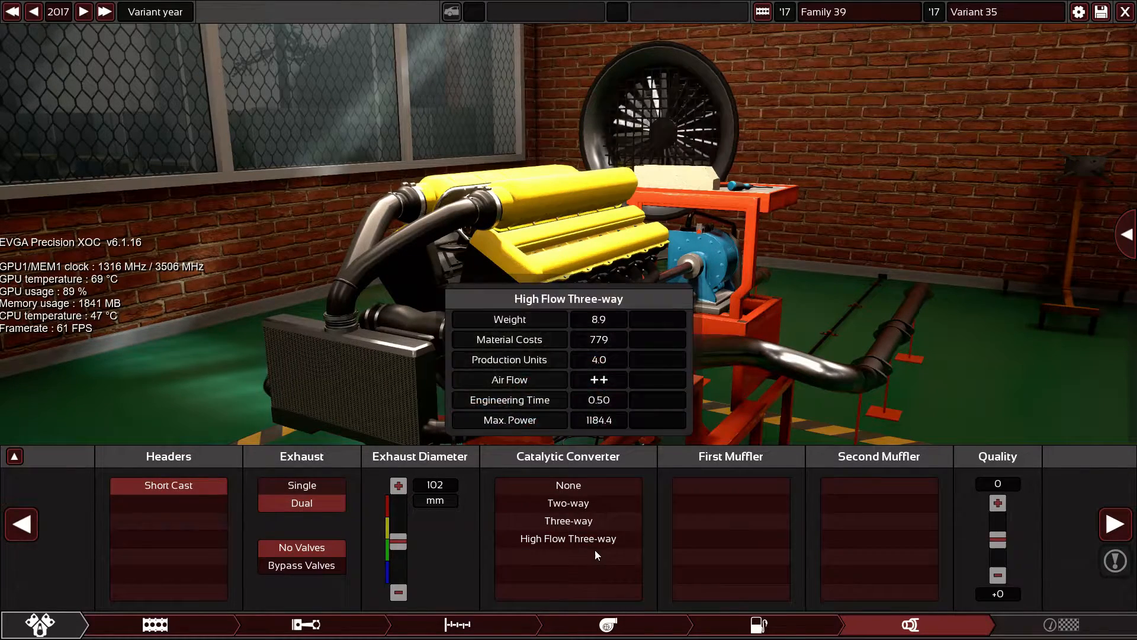
pyautogui.click(567, 537)
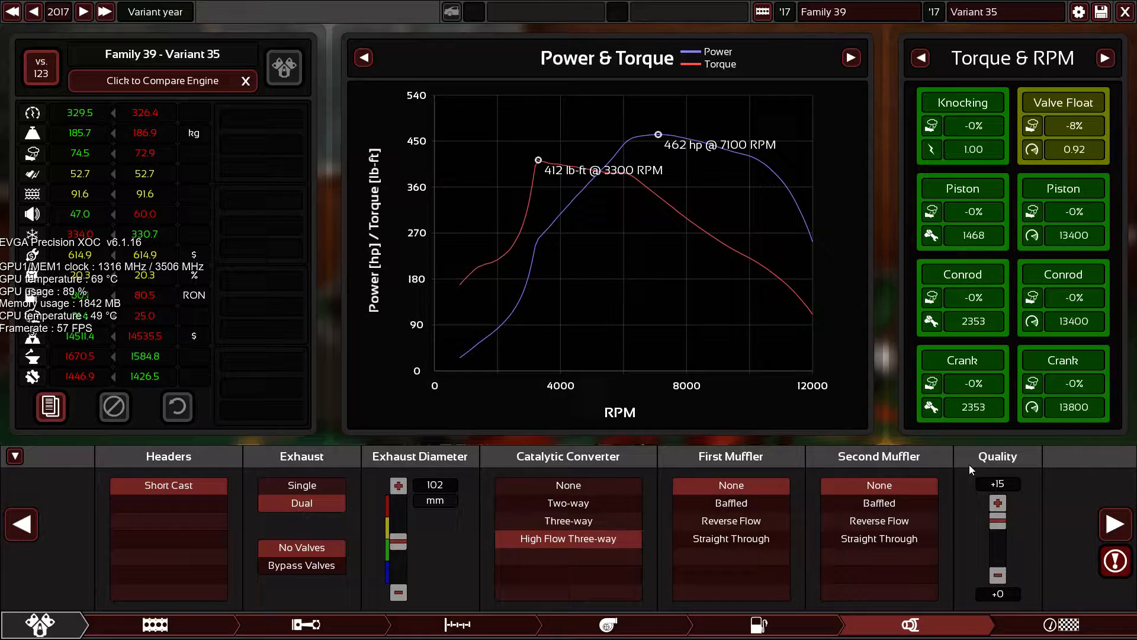
# Step: Resize bore to 76.0 mm and stroke to 68.8 mm for 3,745 cc displacement
pyautogui.click(457, 625)
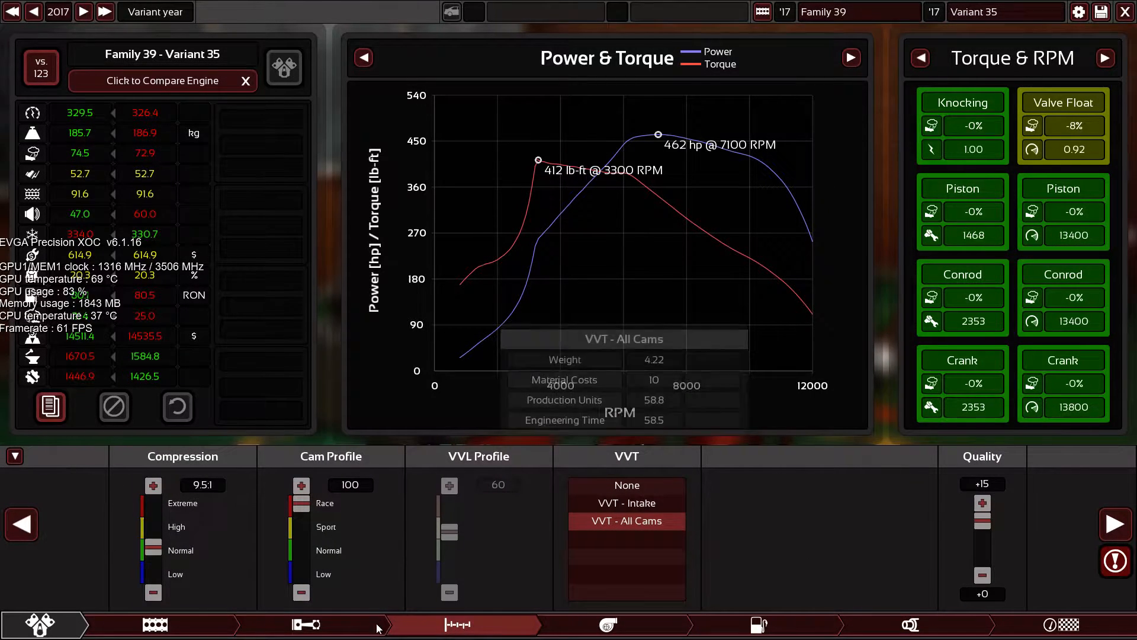
pyautogui.click(155, 624)
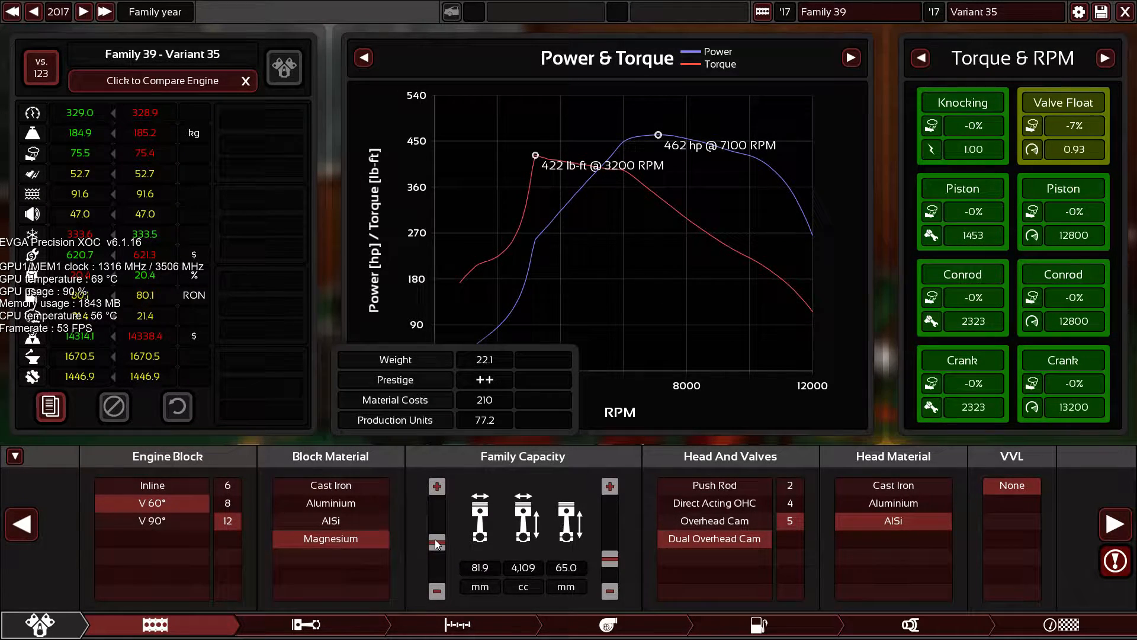
pyautogui.click(437, 542)
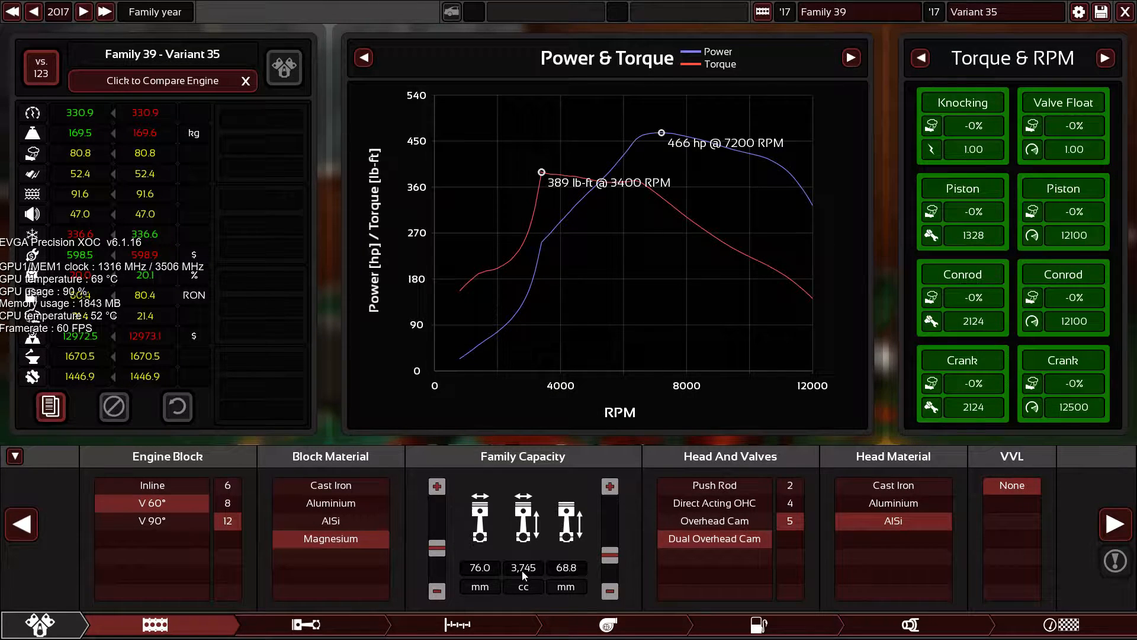
pyautogui.moveTo(558, 609)
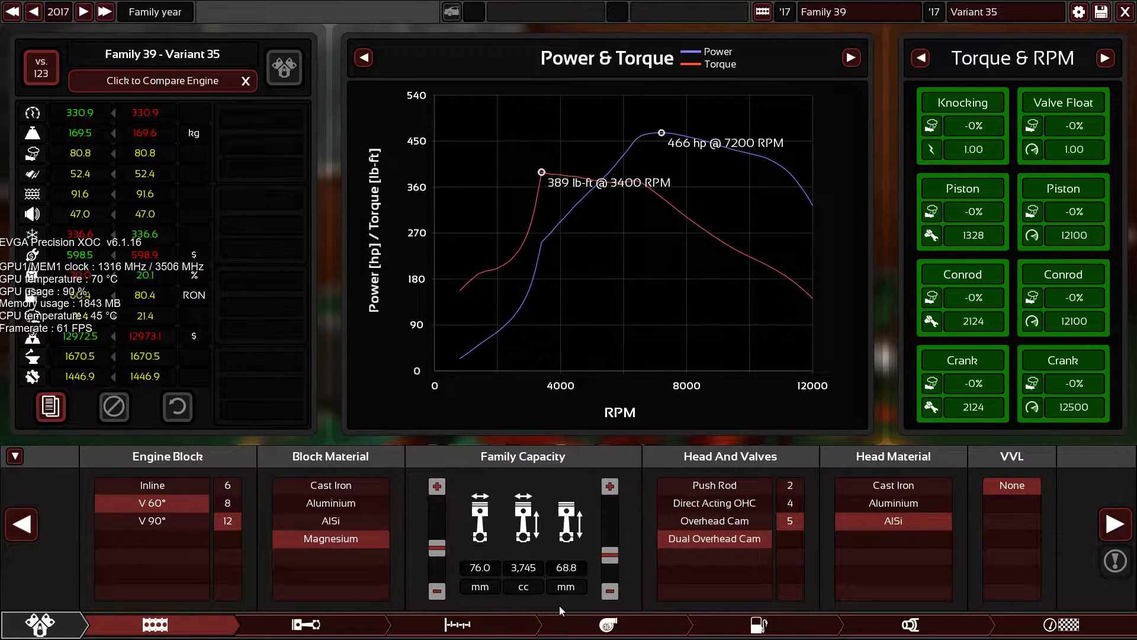
# Step: Enlarge the turbo compressor to 59.4 mm and turbine to 58.0 mm after checking the fuel system
pyautogui.click(608, 624)
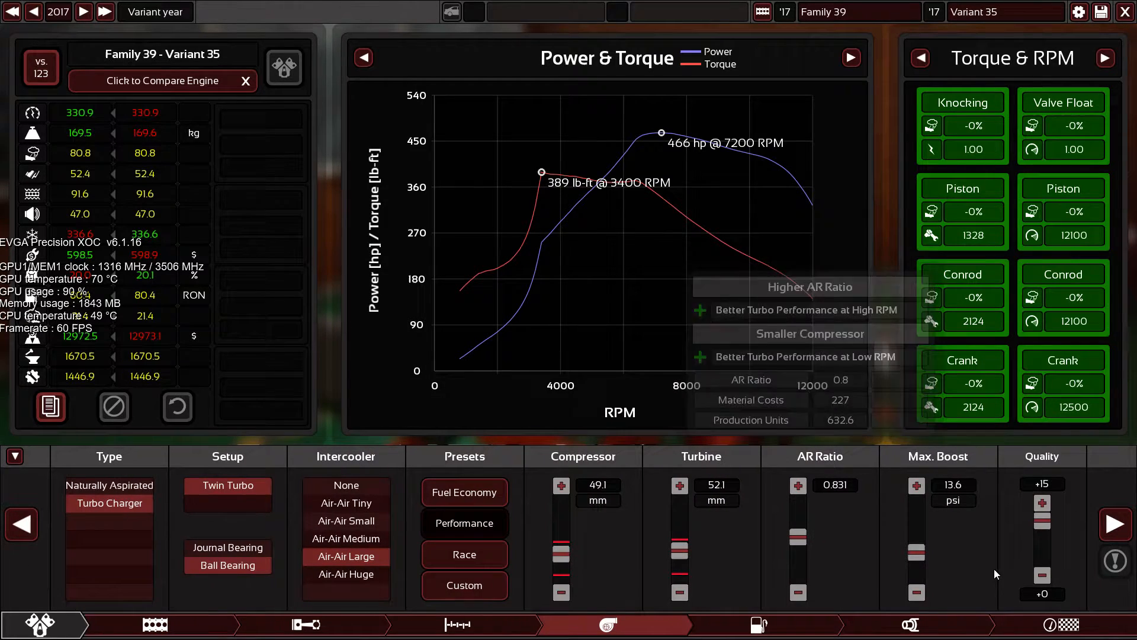
pyautogui.click(757, 625)
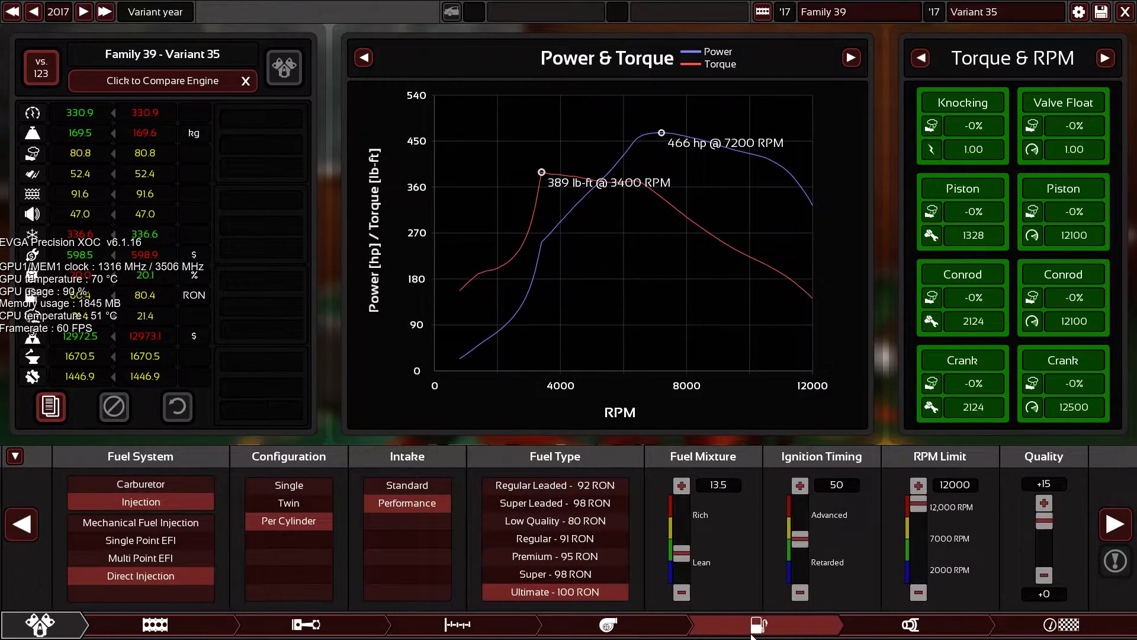
pyautogui.click(608, 624)
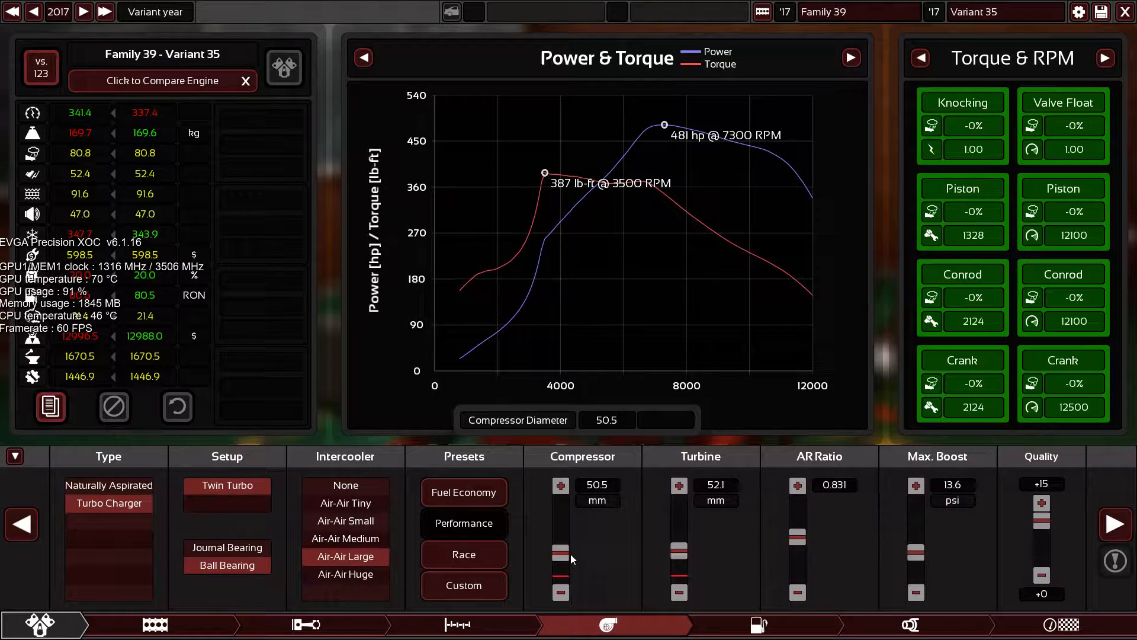
pyautogui.moveTo(560, 557); pyautogui.dragTo(561, 540)
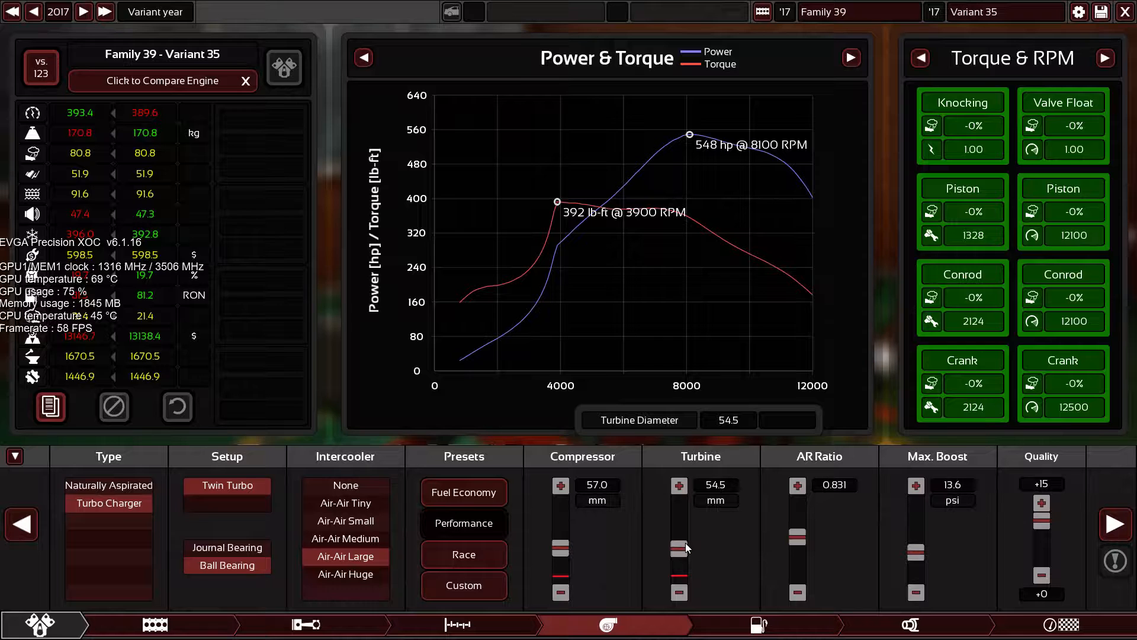
pyautogui.moveTo(797, 558); pyautogui.dragTo(797, 515)
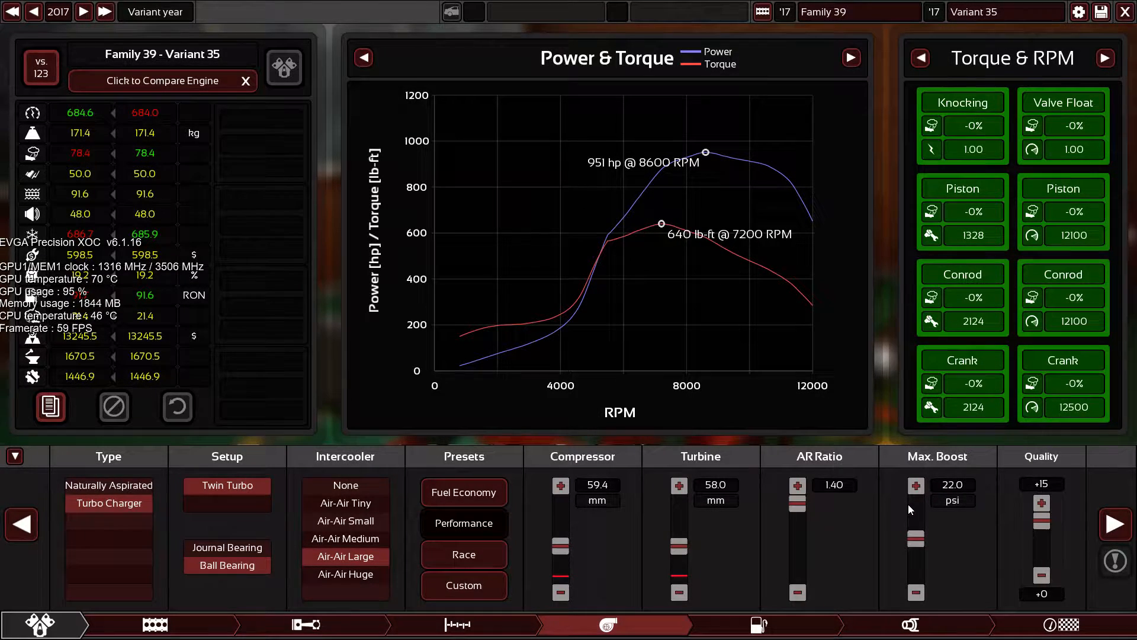
# Step: Set mixture 10.5 and ignition timing 100, then raise boost to 28.2 psi for 1108 hp
pyautogui.click(758, 624)
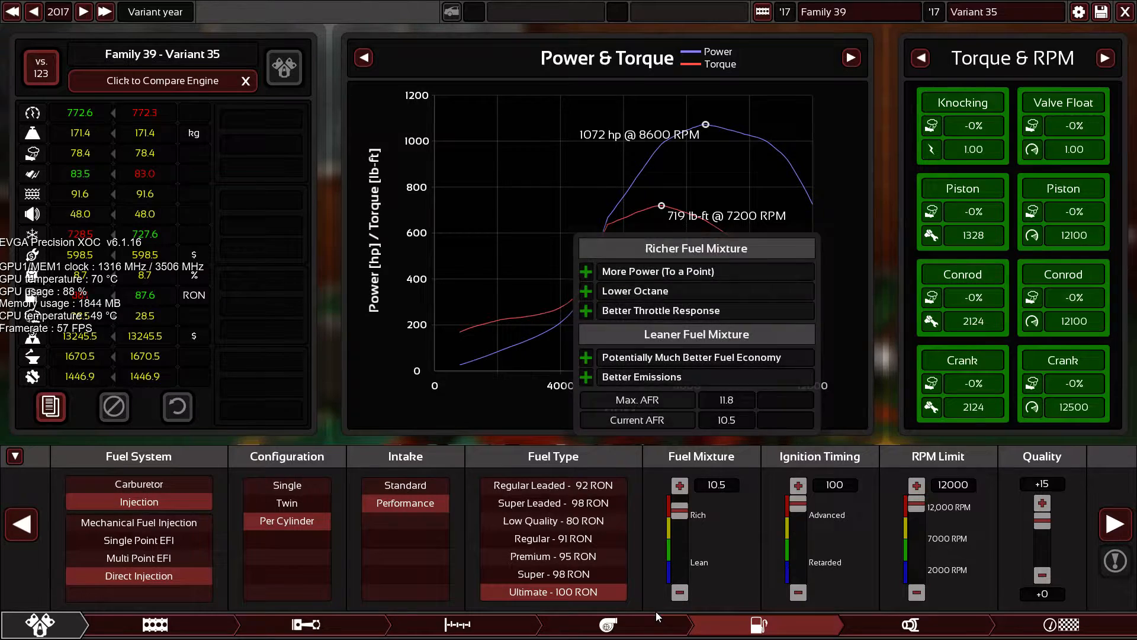
pyautogui.click(608, 625)
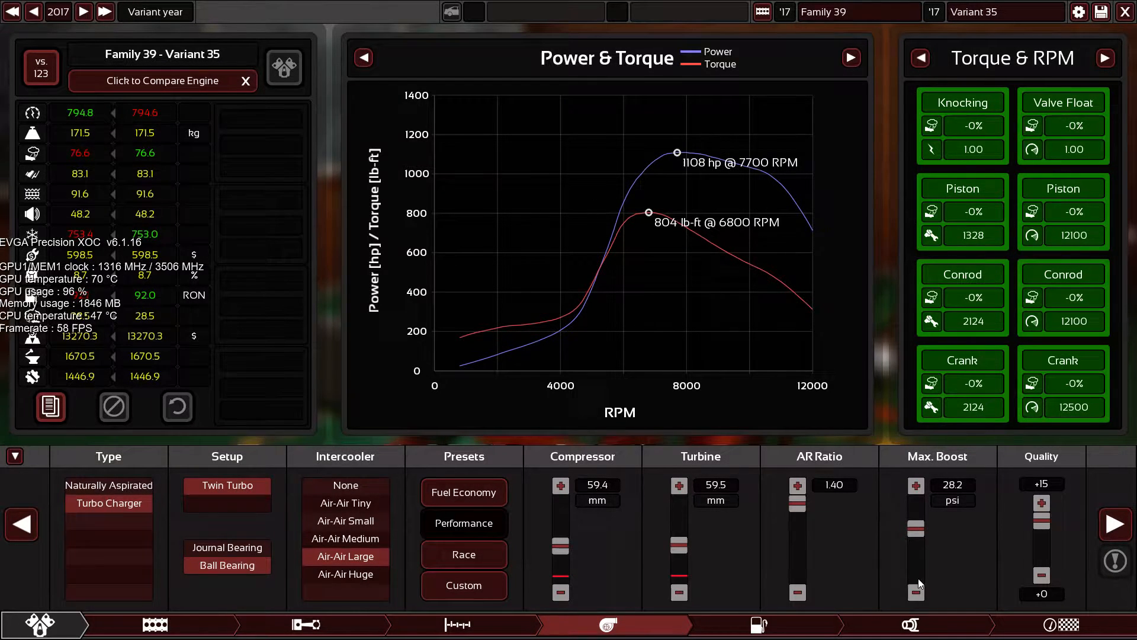
# Step: Widen the exhaust further and try a straight-through first muffler before reverting to none
pyautogui.click(908, 624)
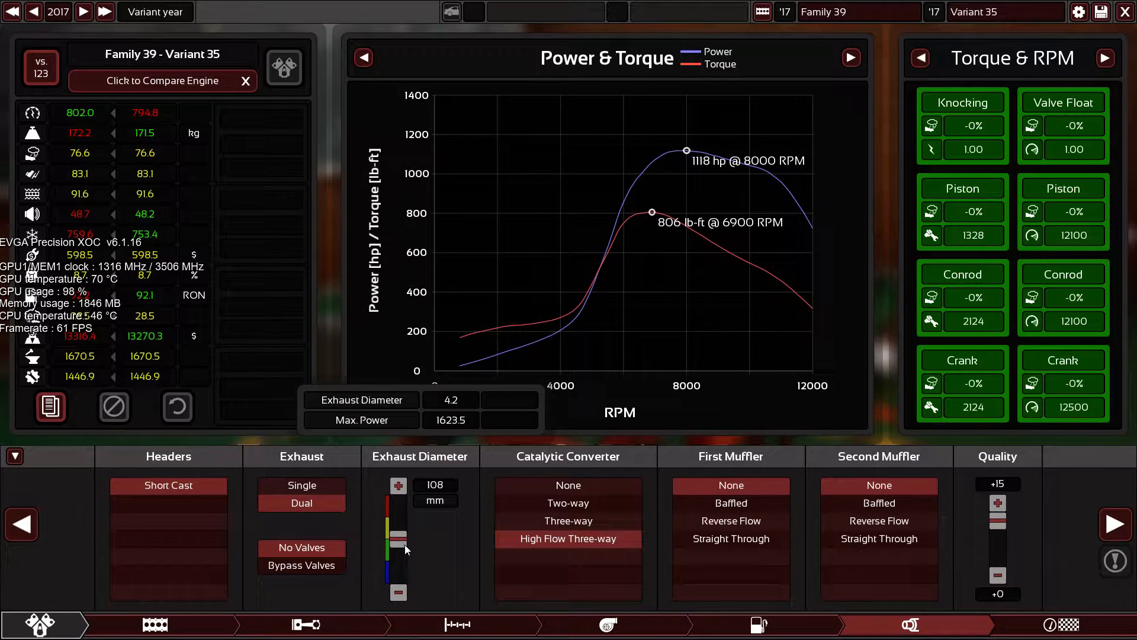
pyautogui.moveTo(398, 540); pyautogui.dragTo(398, 522)
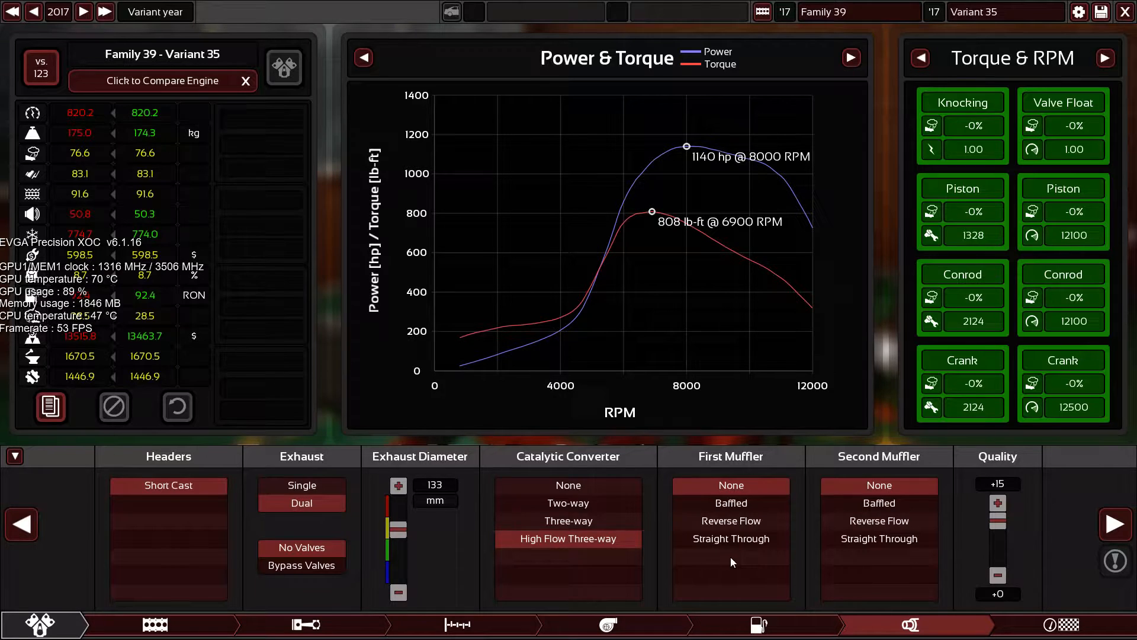
pyautogui.click(730, 537)
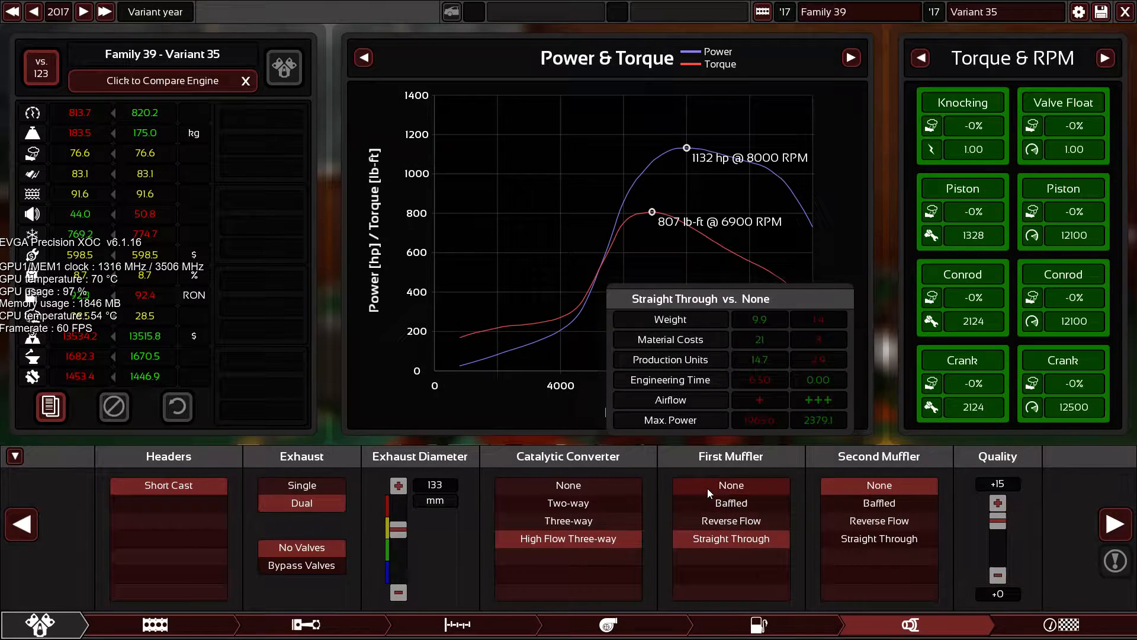
pyautogui.click(457, 624)
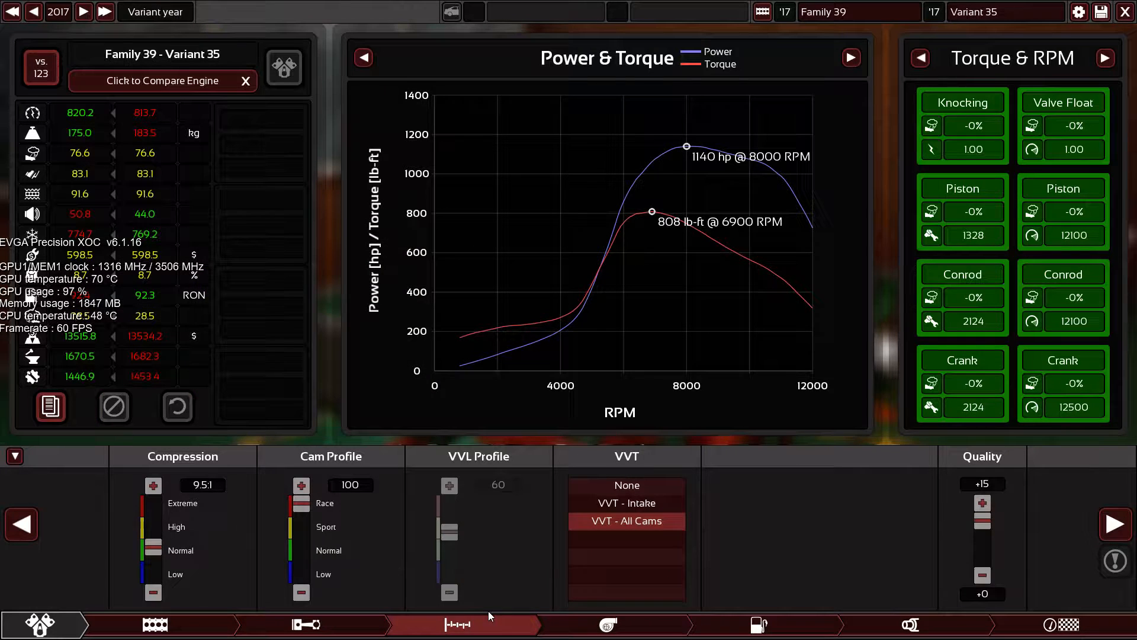
# Step: Raise maximum boost to 43.5 psi and adjust the fuel mixture for about 1183 hp
pyautogui.click(606, 624)
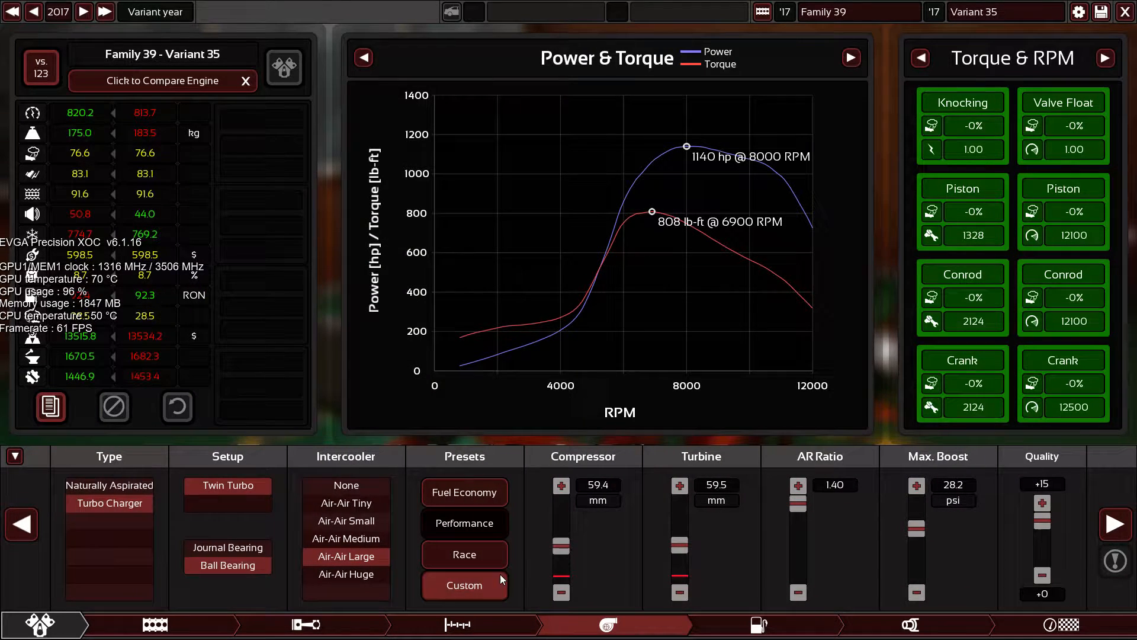
pyautogui.moveTo(560, 508); pyautogui.dragTo(560, 540)
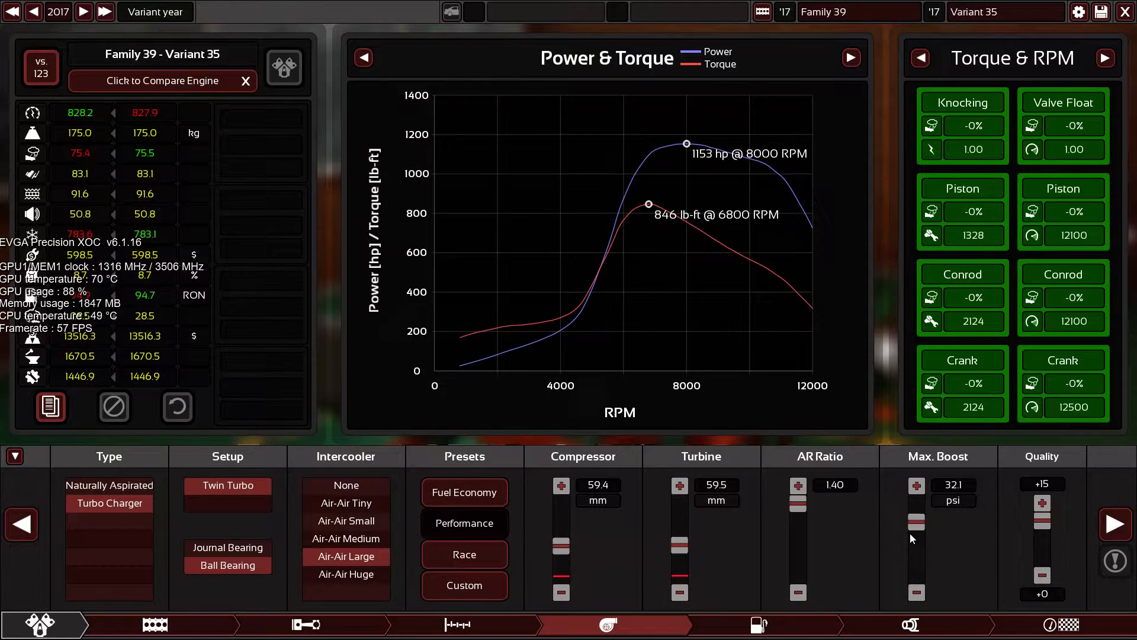
pyautogui.moveTo(915, 537); pyautogui.dragTo(915, 522)
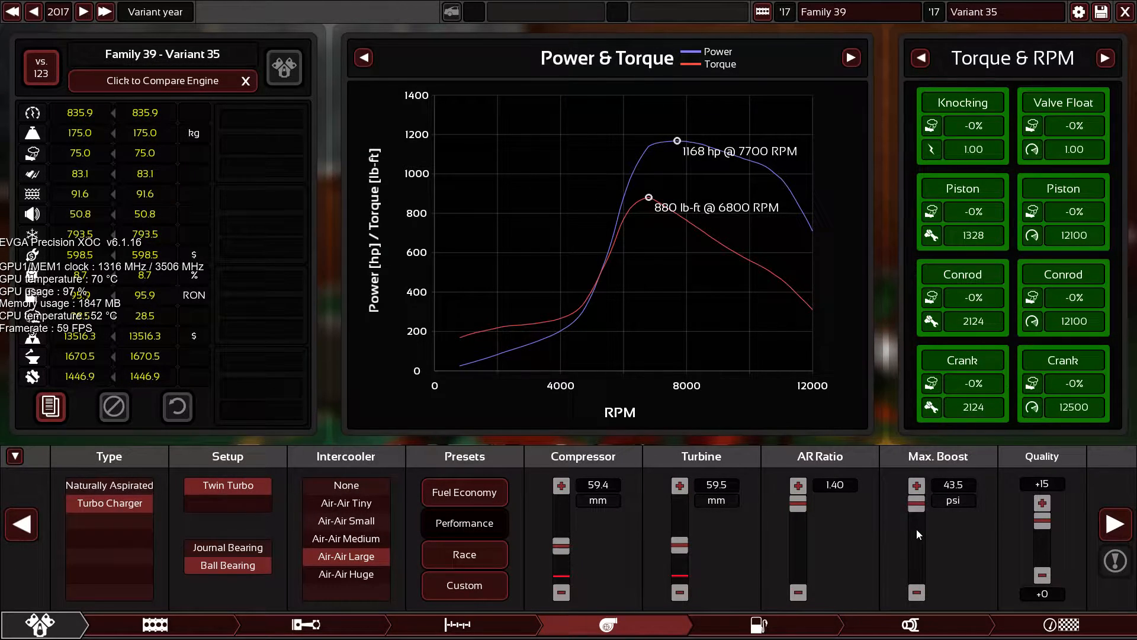
pyautogui.click(759, 624)
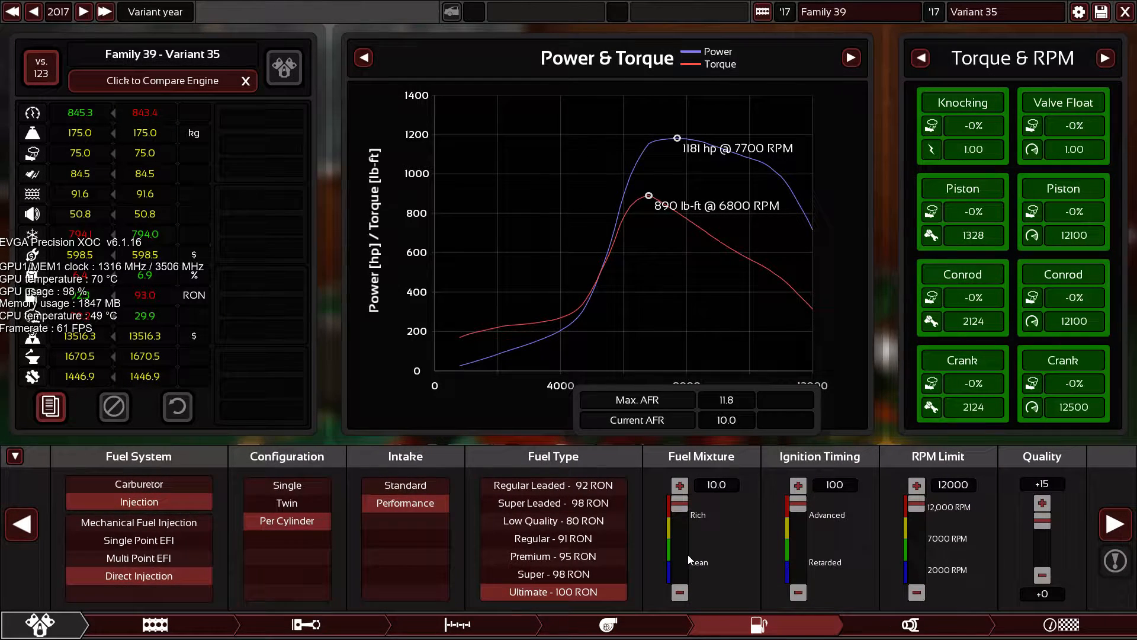
pyautogui.click(908, 624)
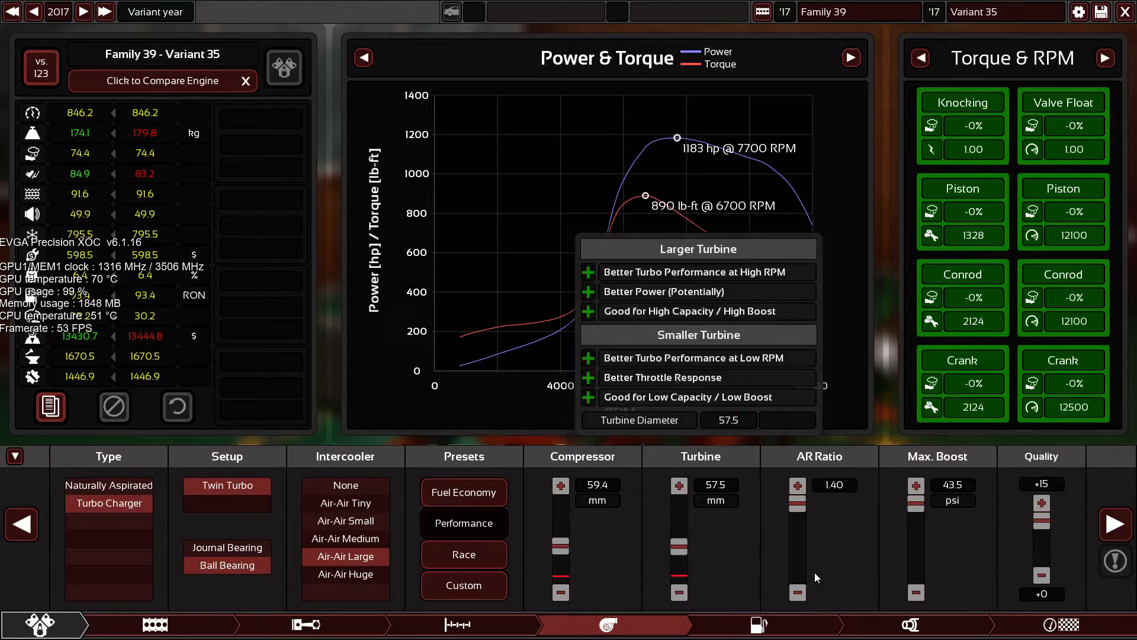
pyautogui.click(304, 624)
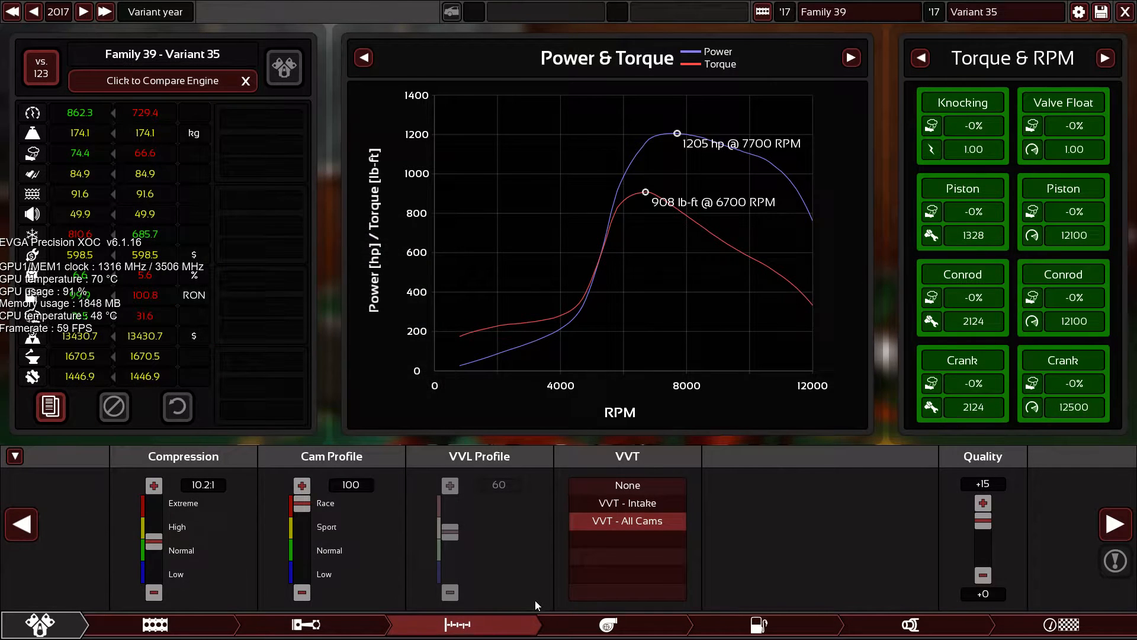
pyautogui.moveTo(812, 248)
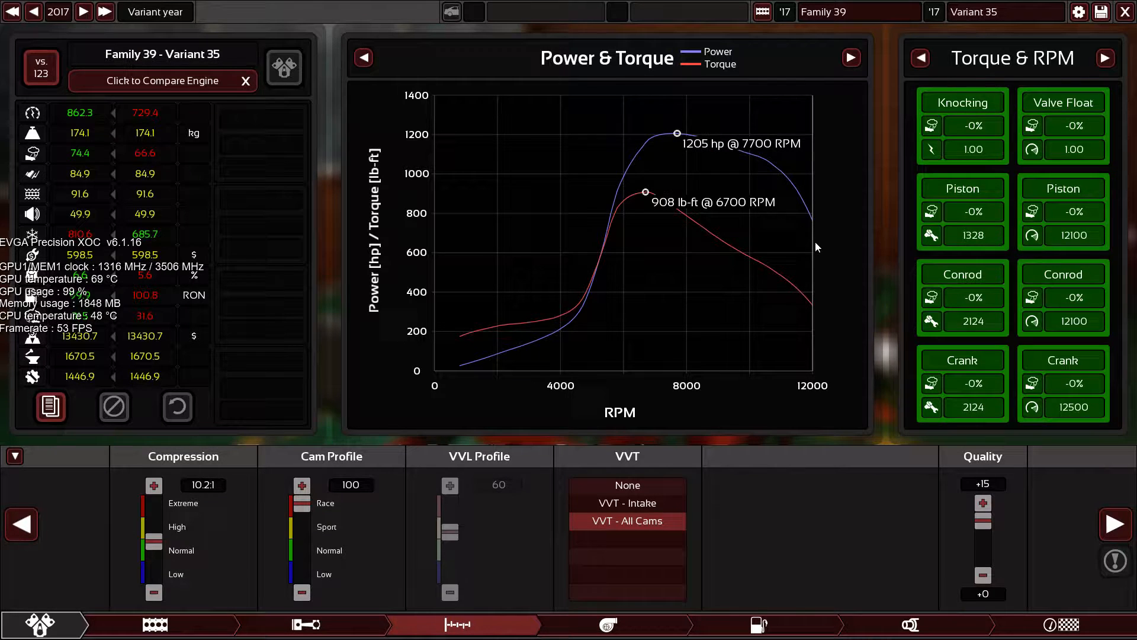
pyautogui.moveTo(784, 580)
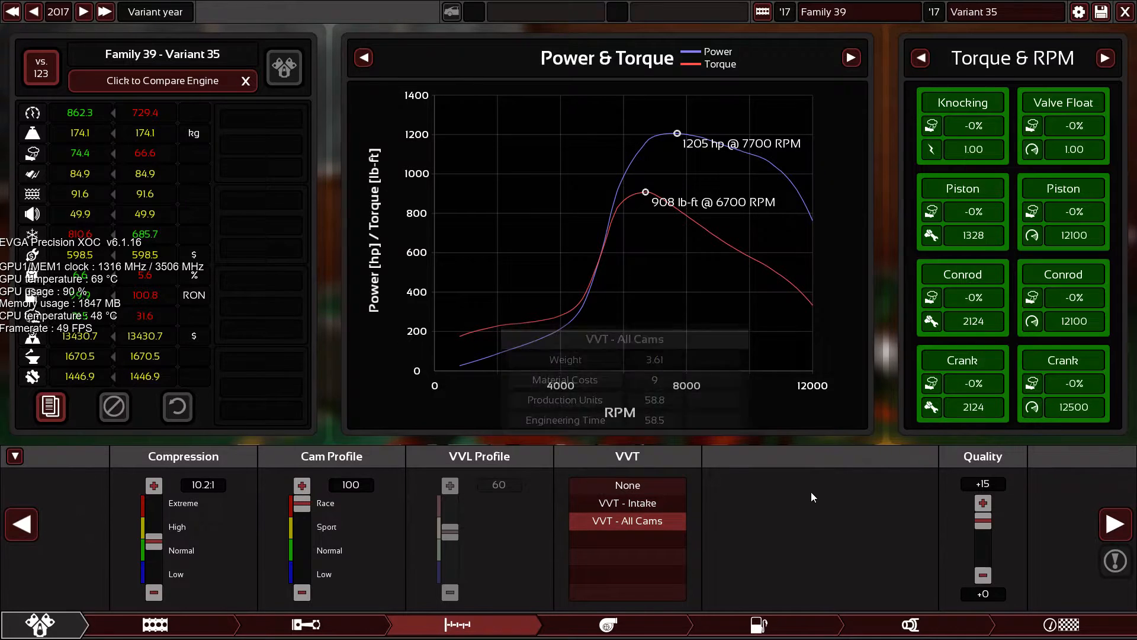
pyautogui.moveTo(809, 498)
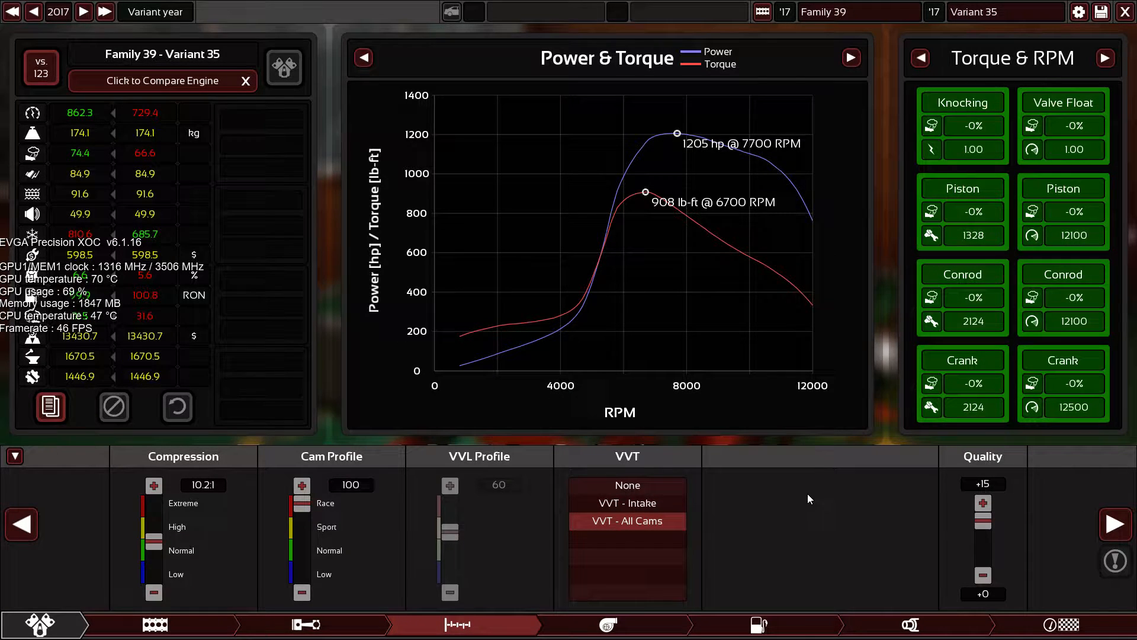
# Step: Review fuel settings and widen the exhaust to 133 mm for 1206 hp at 7700 RPM
pyautogui.click(760, 625)
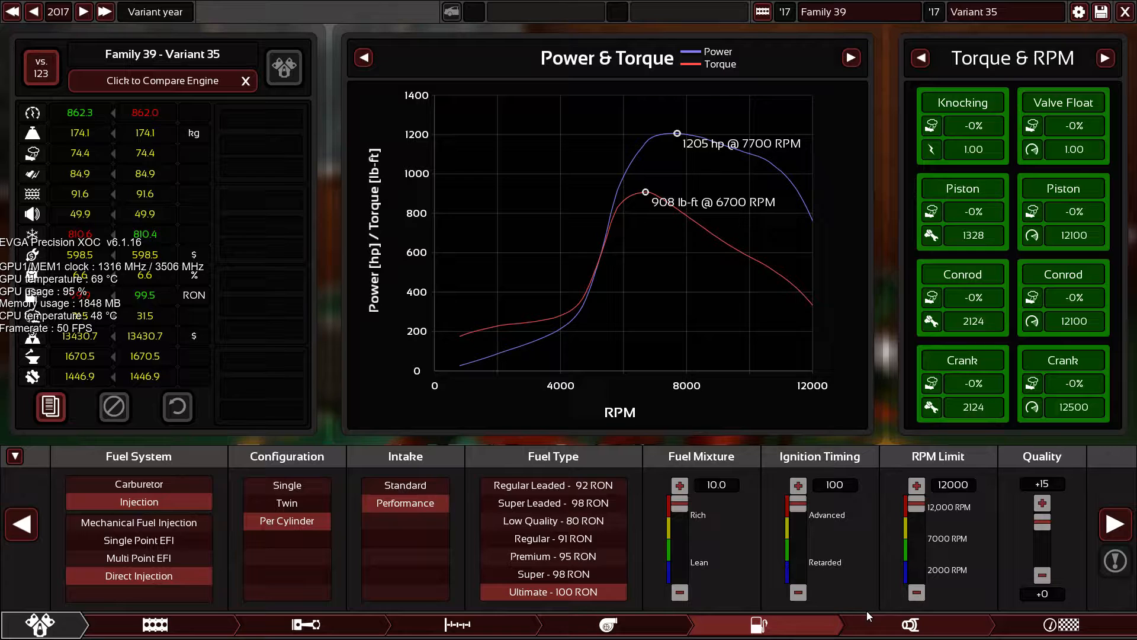
pyautogui.click(908, 625)
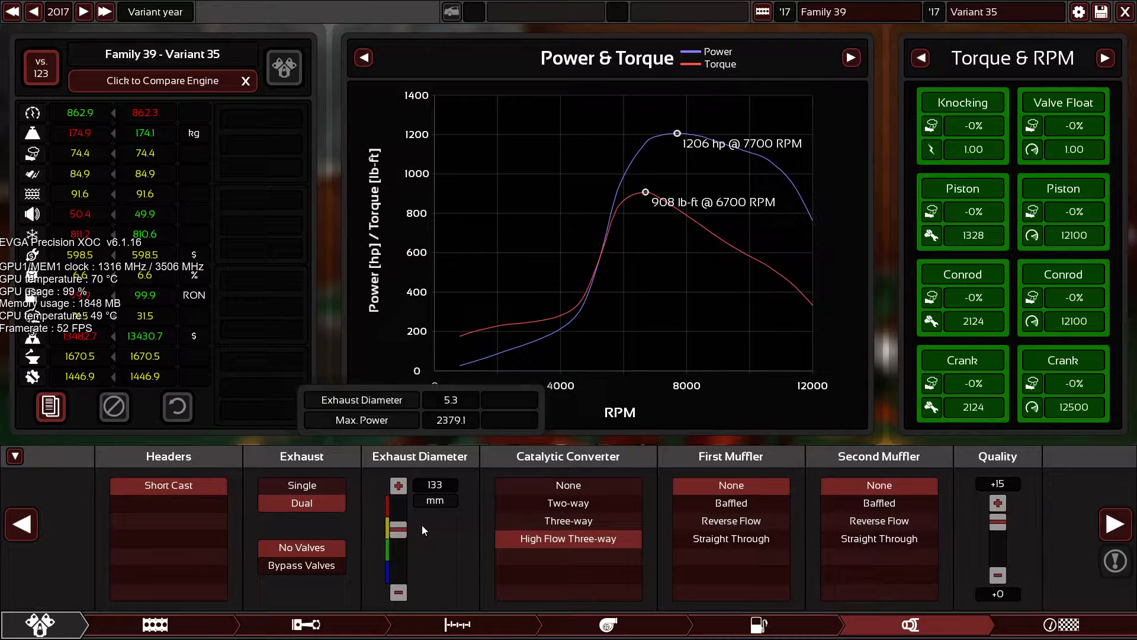
pyautogui.moveTo(775, 564)
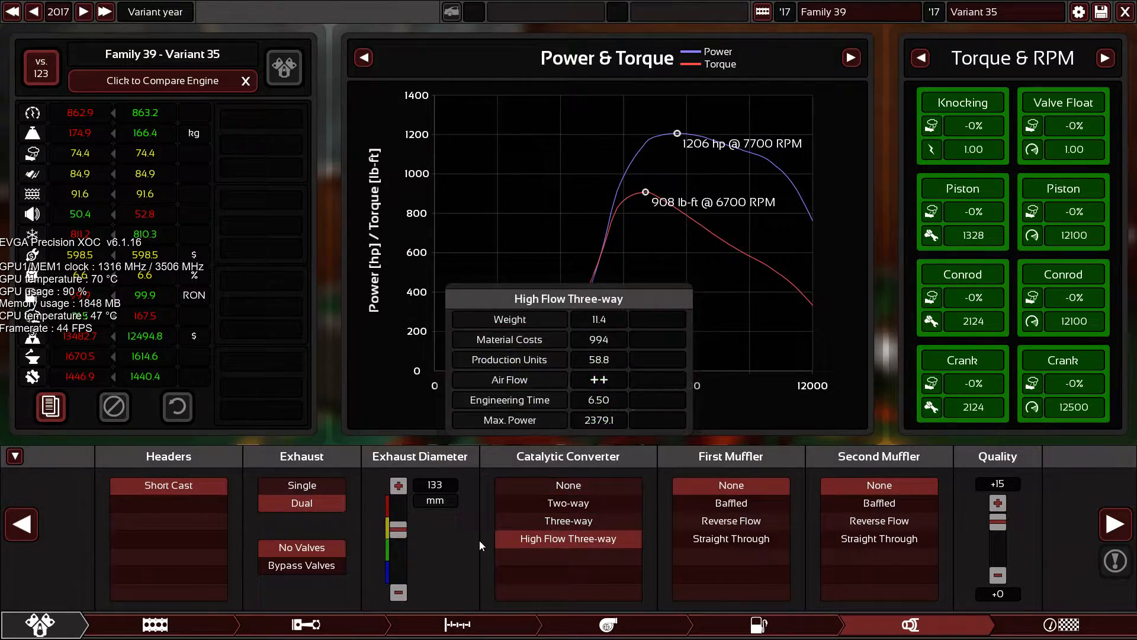
pyautogui.click(15, 454)
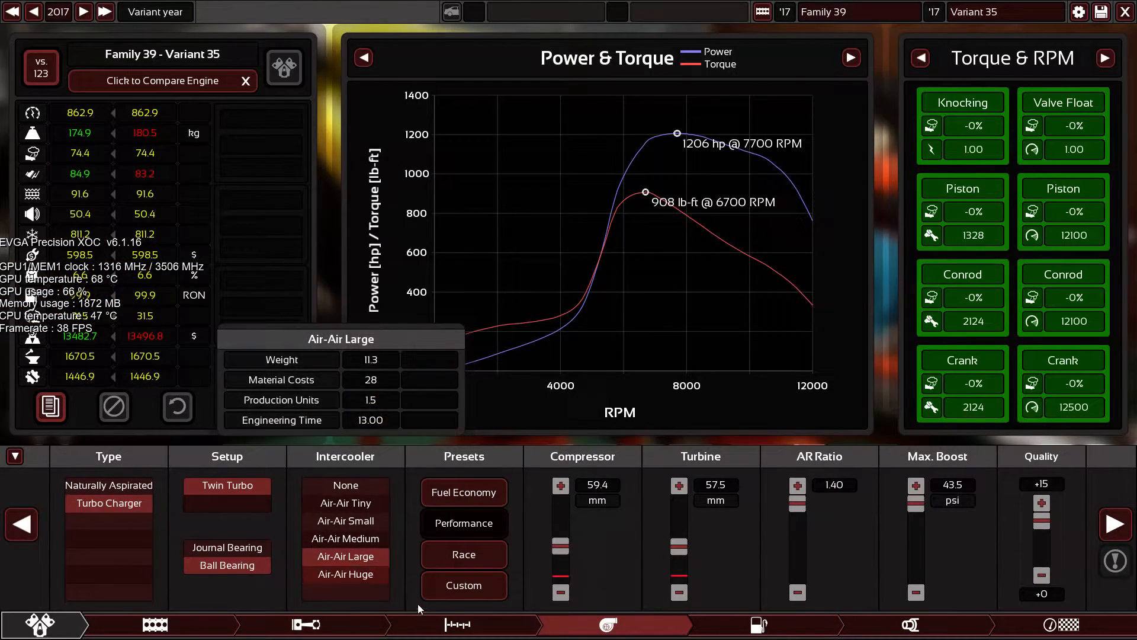
# Step: Hide the charts and rename the engine family to '12000RPM-12'
pyautogui.click(457, 624)
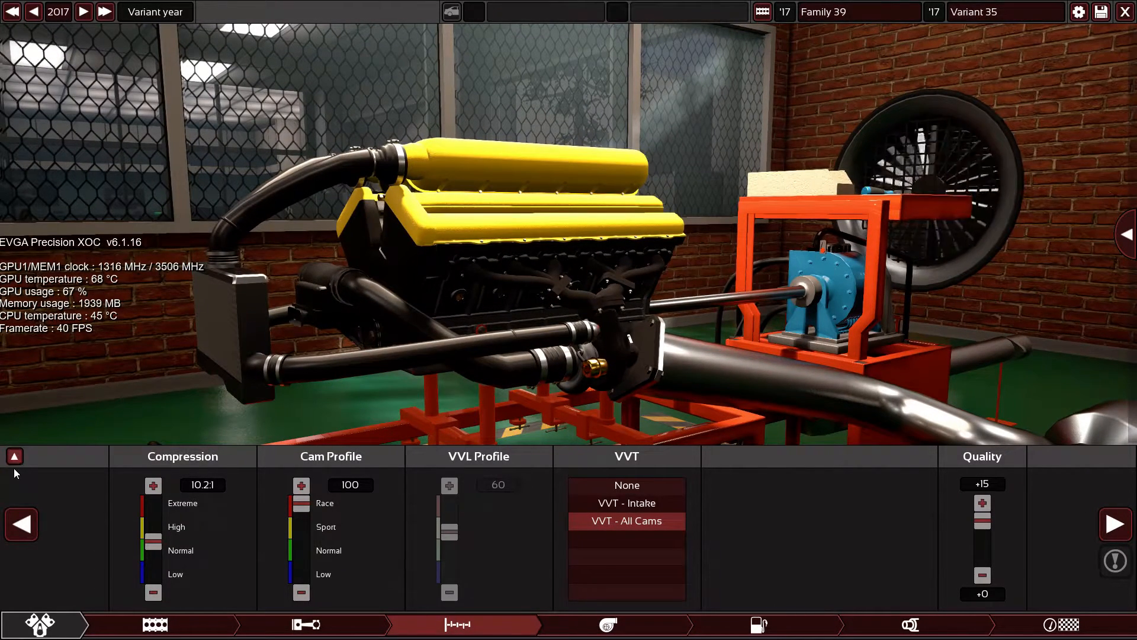
pyautogui.click(14, 456)
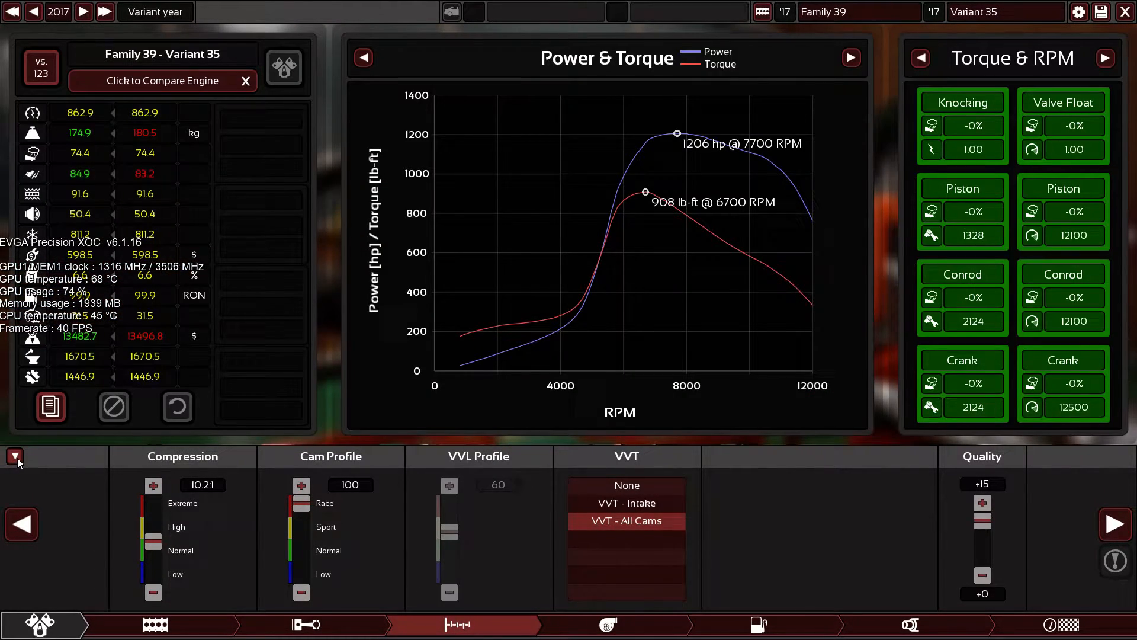
pyautogui.click(14, 456)
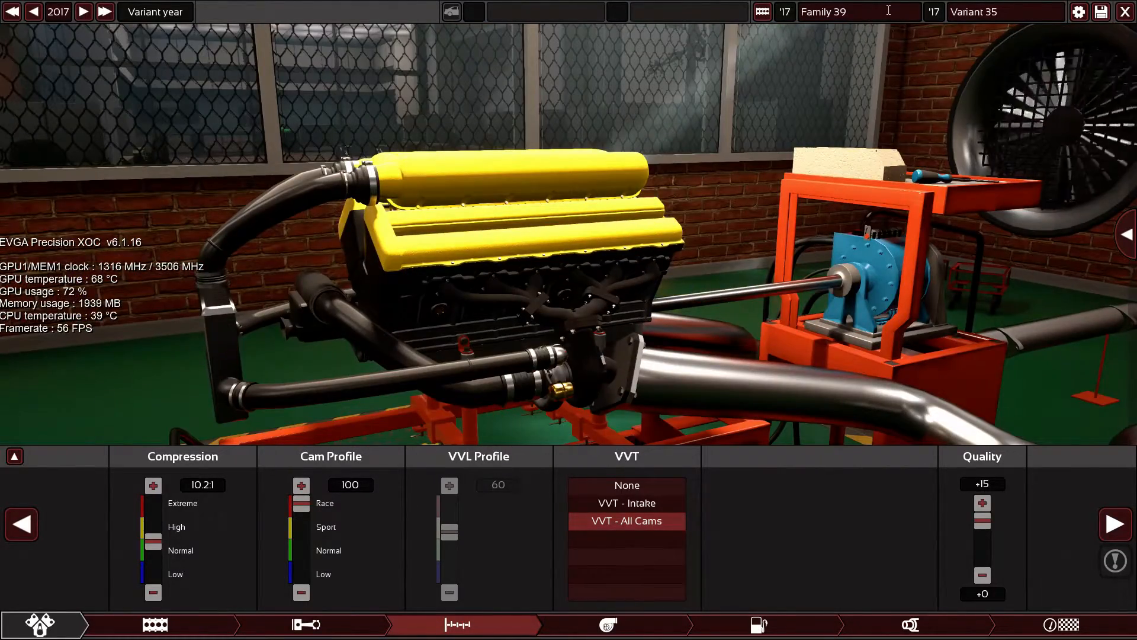
pyautogui.write('12000')
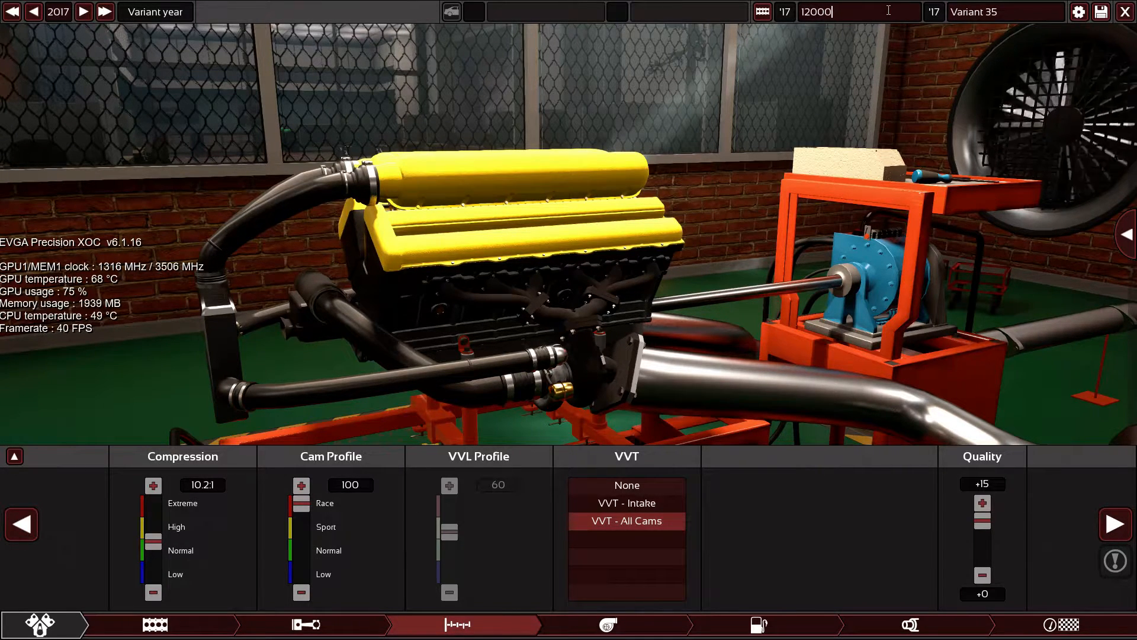
pyautogui.write('RPM-12')
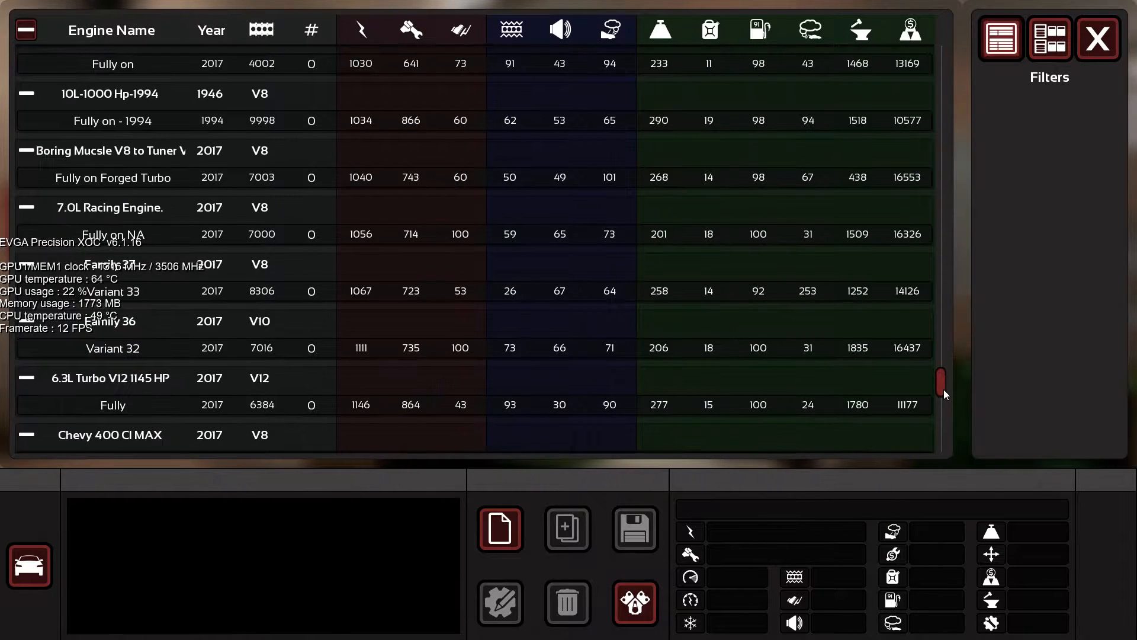
# Step: Locate '12000RPM-1200 HP' in the engine list and return to the engine
pyautogui.scroll(-3)
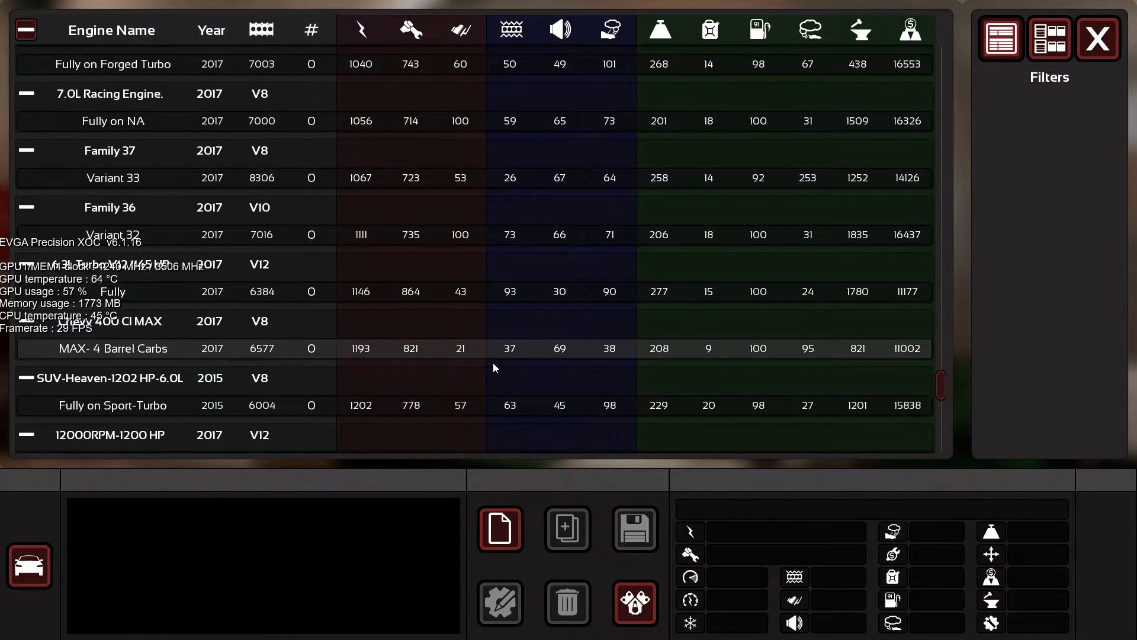
pyautogui.click(112, 386)
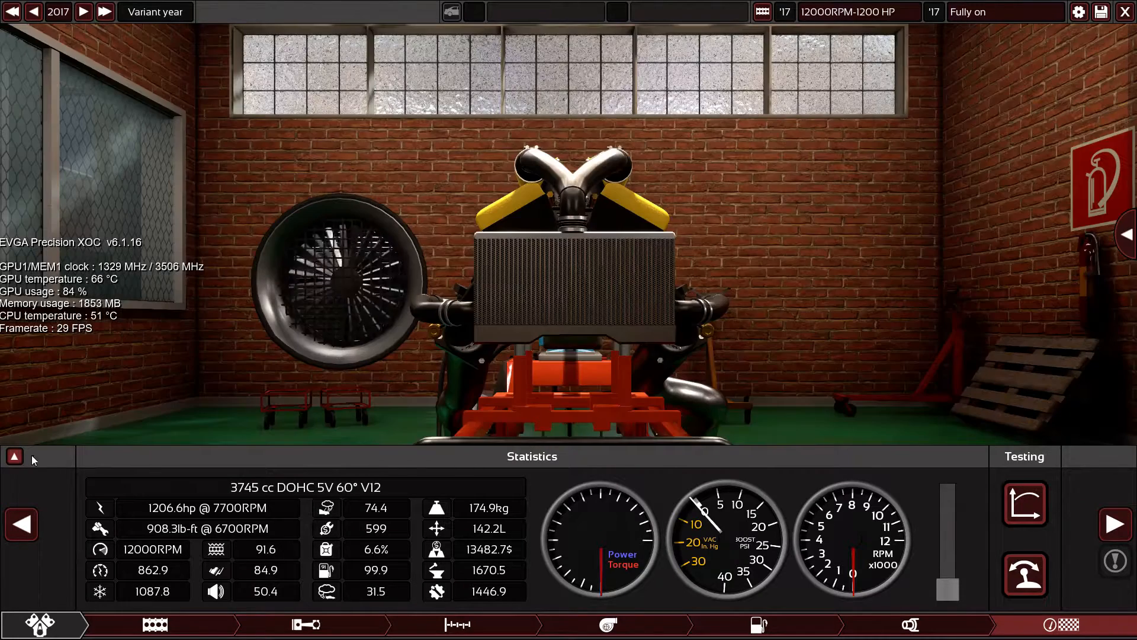
pyautogui.moveTo(1023, 574)
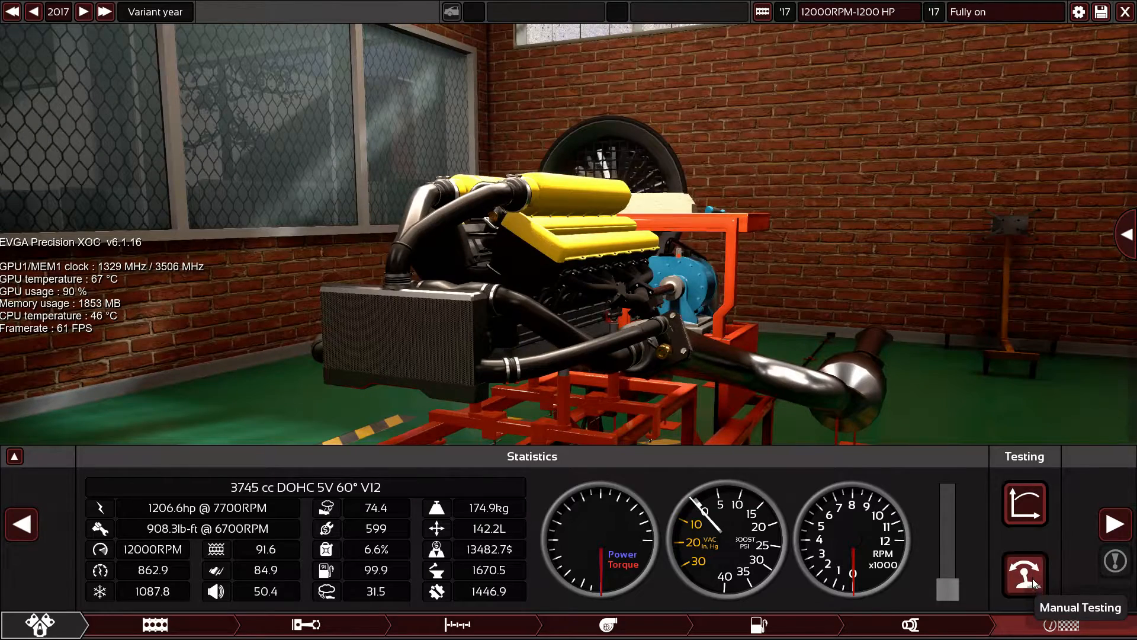
# Step: Run a manual dyno test of the V12, peaking near 1205 hp at 7586 RPM
pyautogui.click(1023, 575)
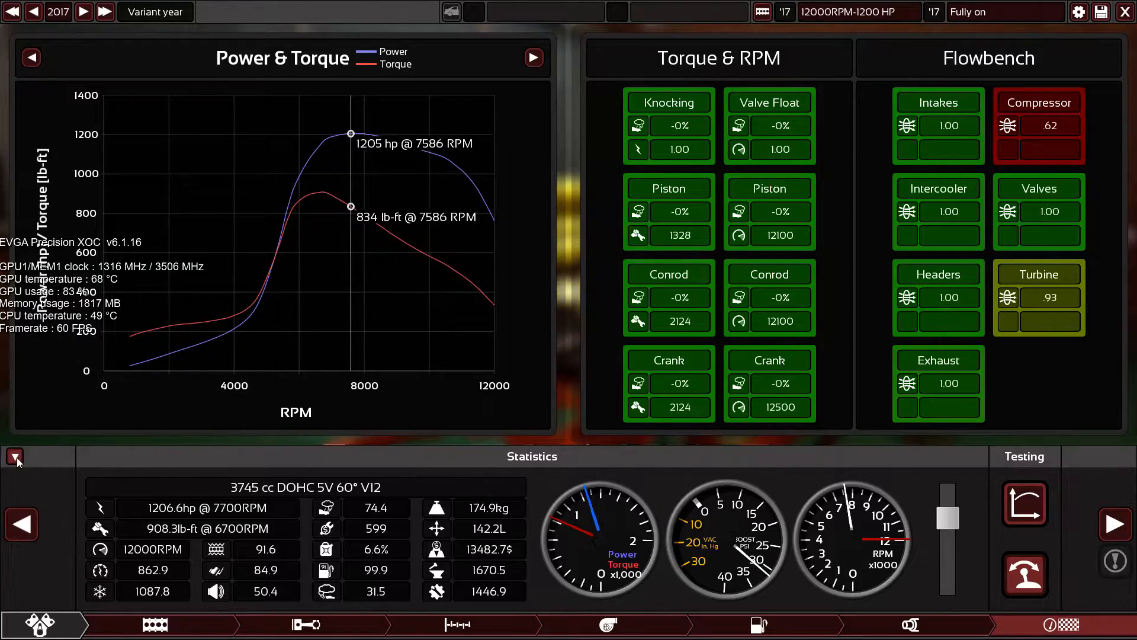
pyautogui.click(15, 456)
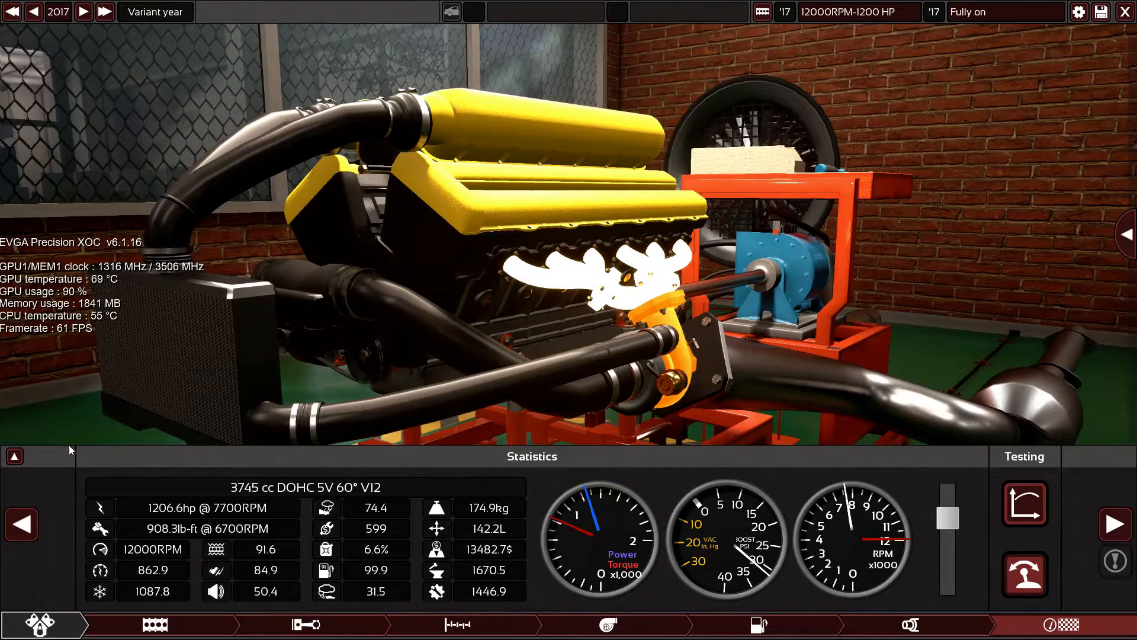
pyautogui.click(14, 455)
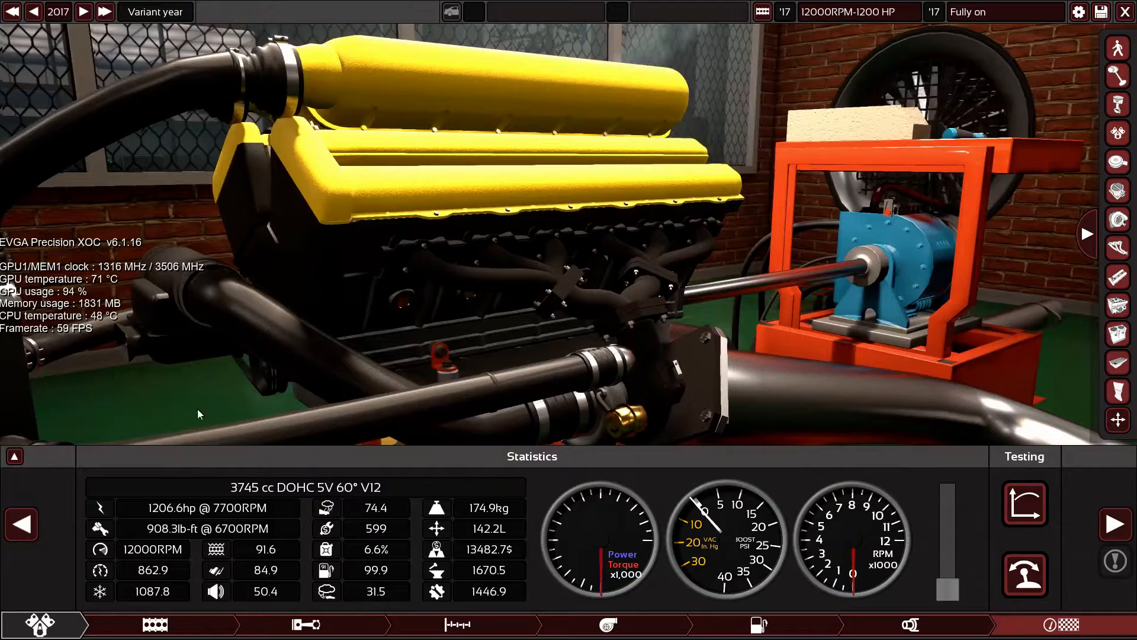
# Step: Show the Power & Torque and Flowbench charts again: 1206 hp, 908 lb-ft
pyautogui.click(14, 456)
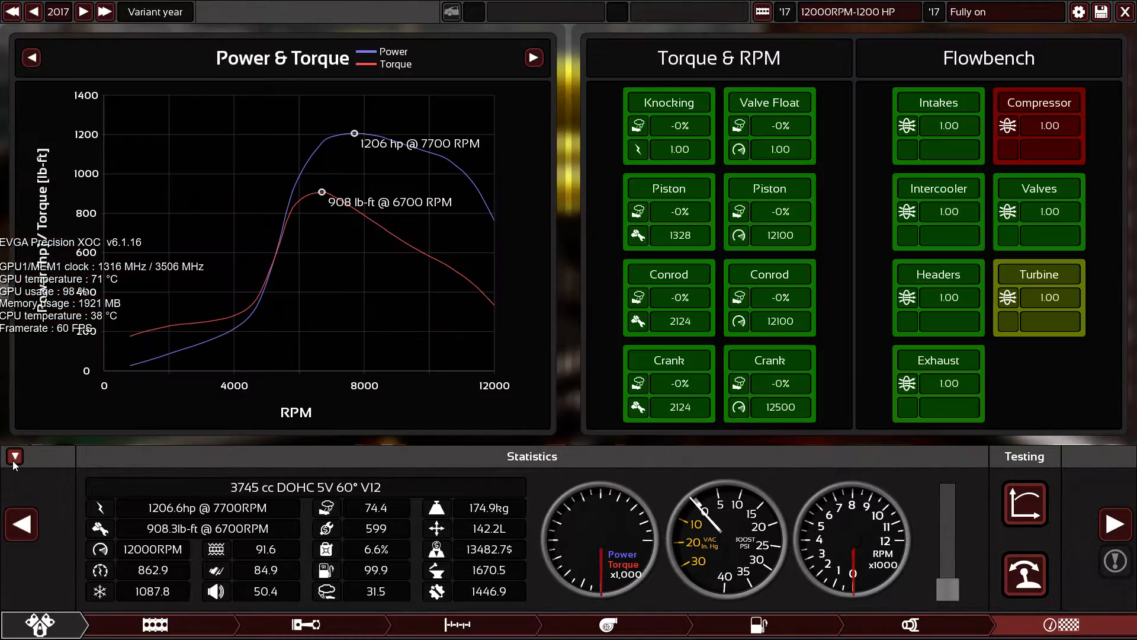
pyautogui.click(15, 456)
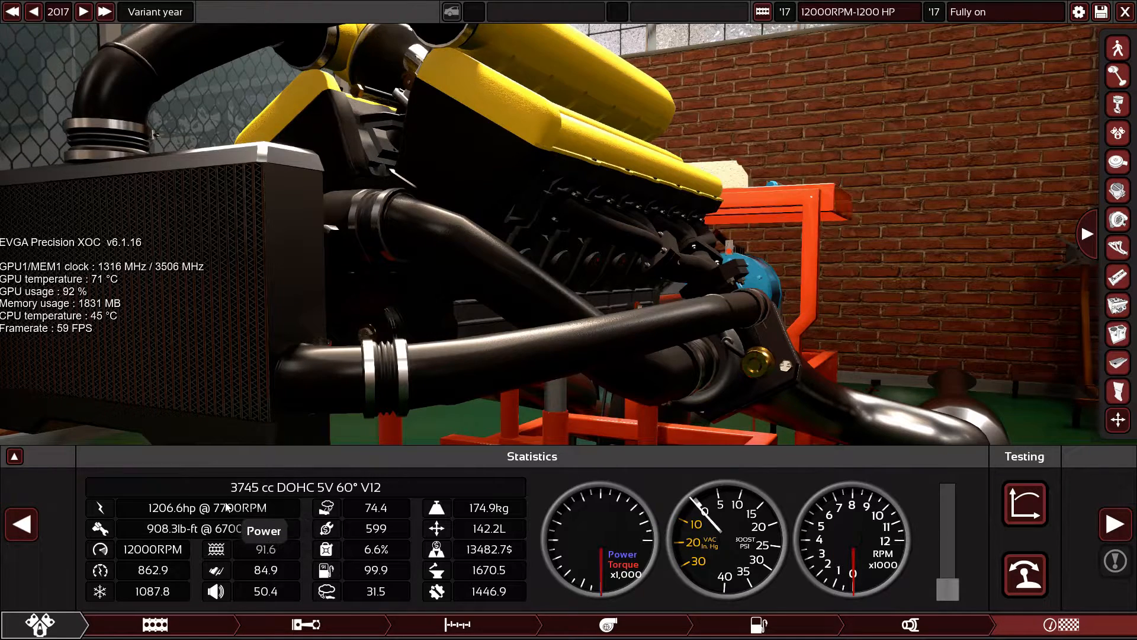
pyautogui.click(14, 456)
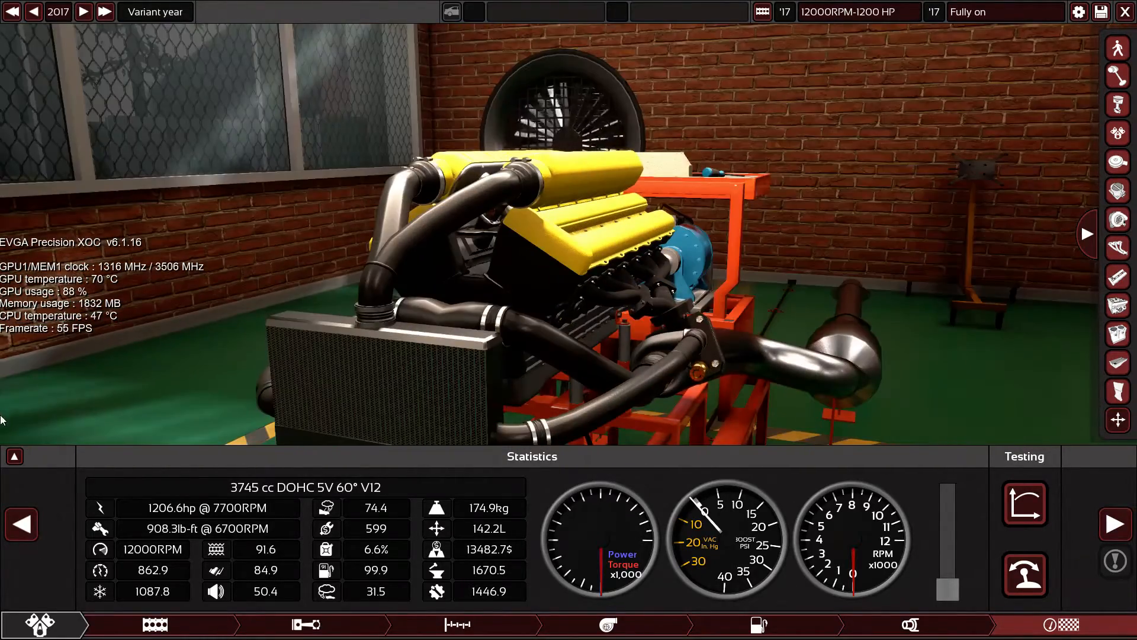
pyautogui.click(14, 456)
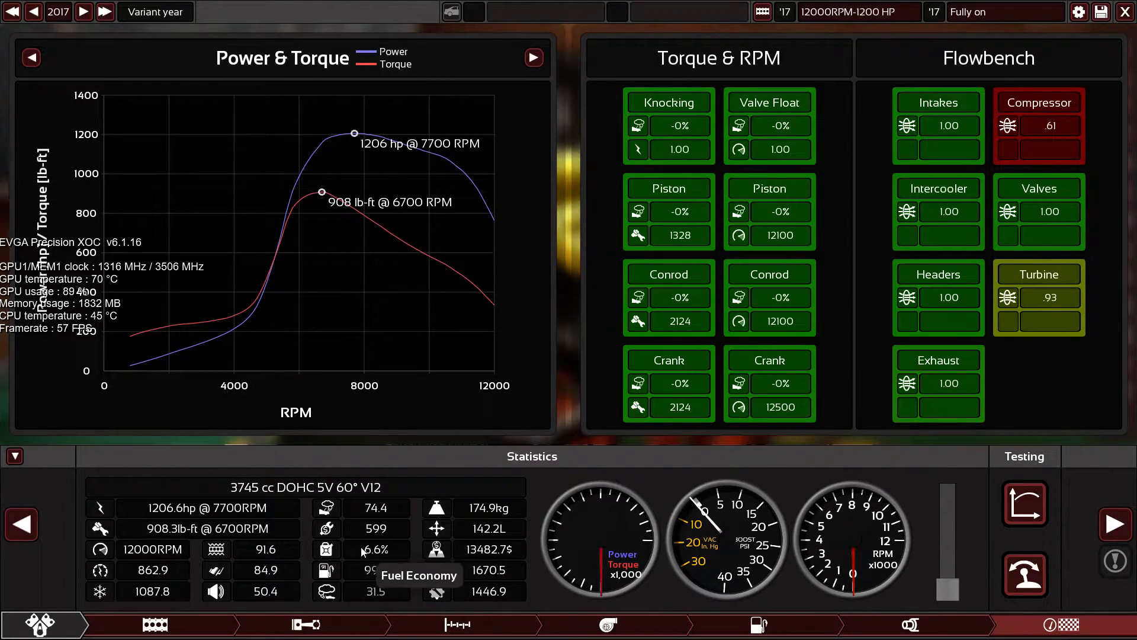
# Step: Review fuel and exhaust settings (100 RON DI, 133 mm dual exhaust) with the engine in view
pyautogui.click(757, 624)
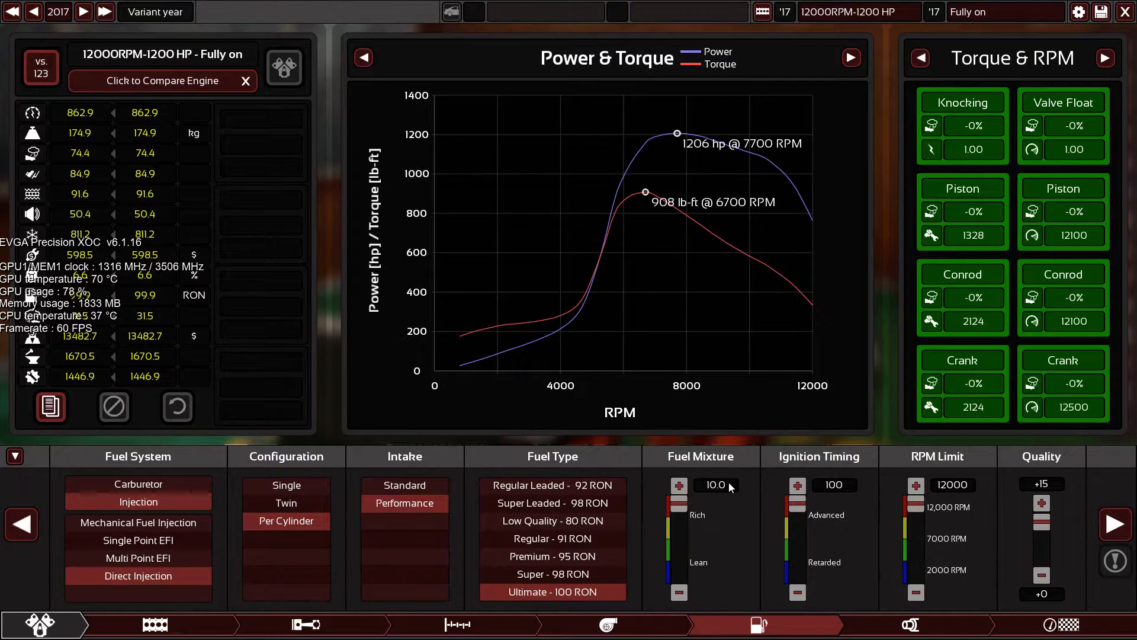
pyautogui.click(909, 624)
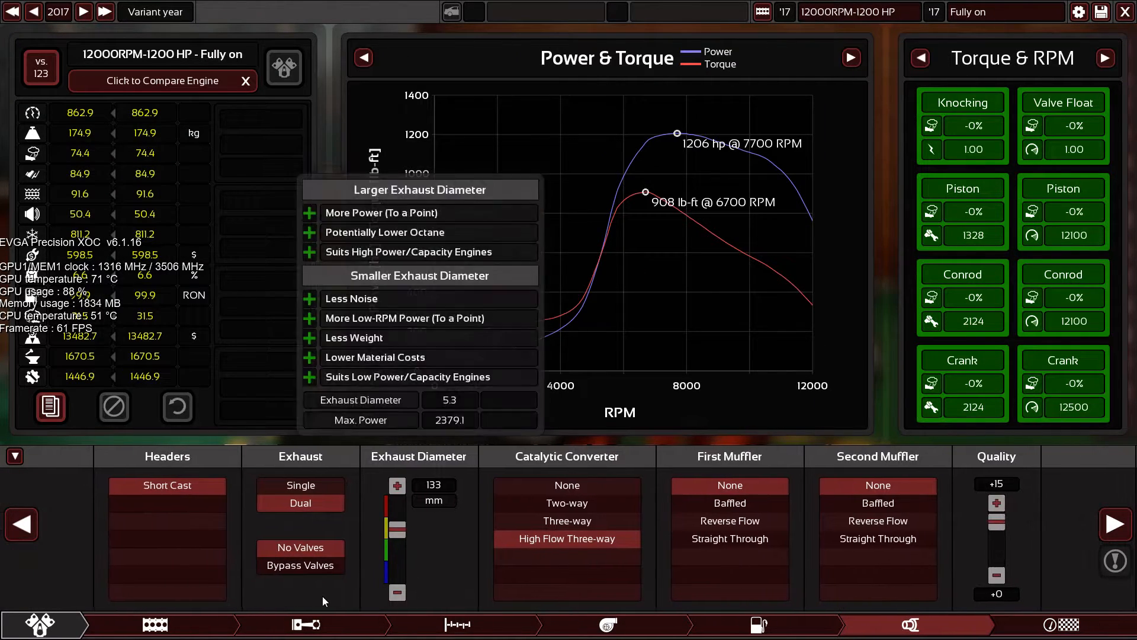
pyautogui.click(14, 455)
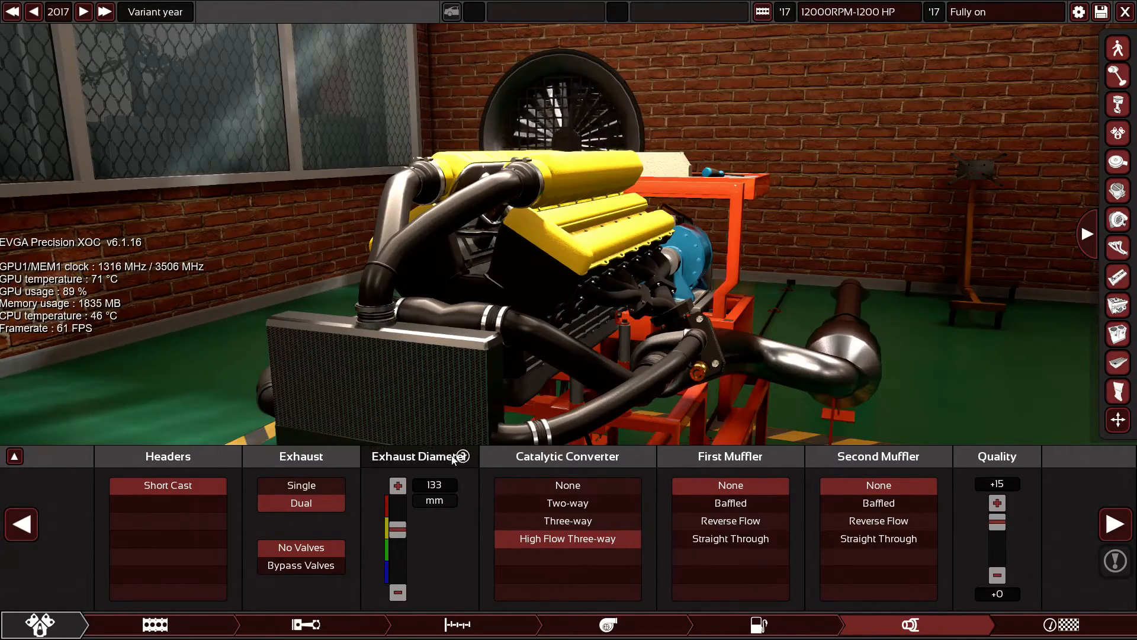